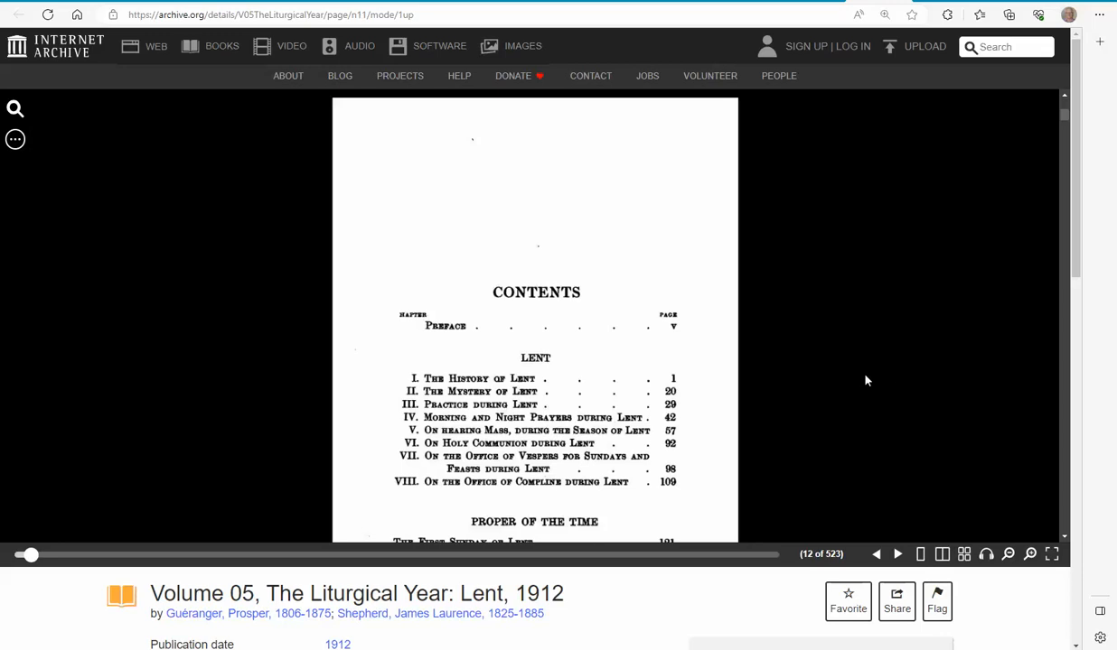
mouse_move(575, 404)
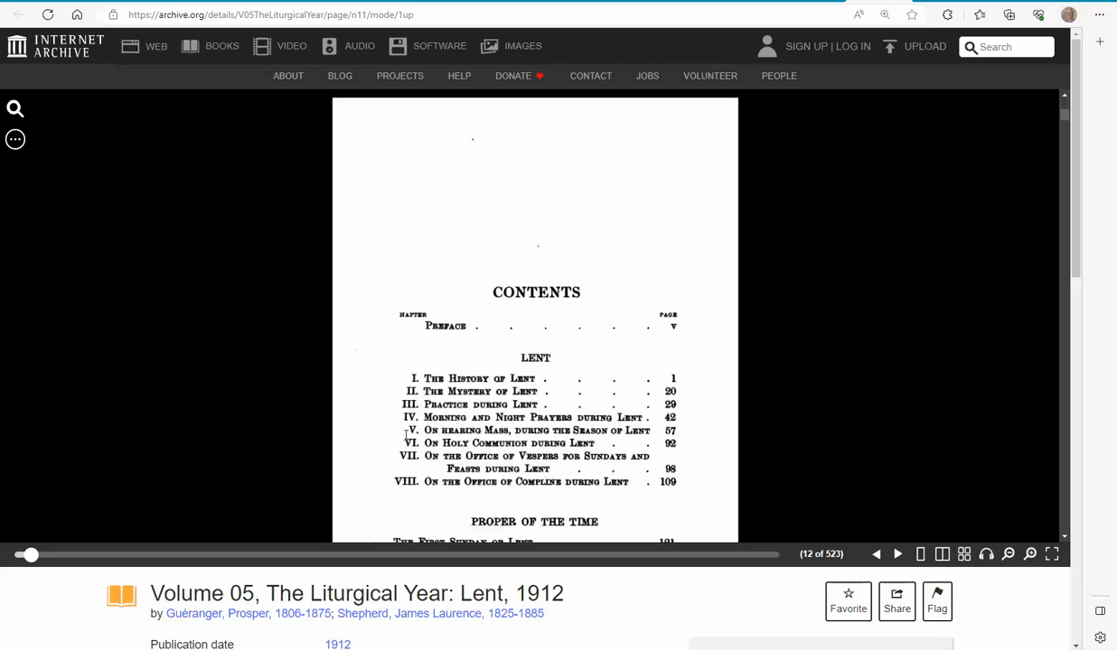
Step: Scroll the Lent volume's contents and drag the page slider to page 155 of 497
scroll("down", 3)
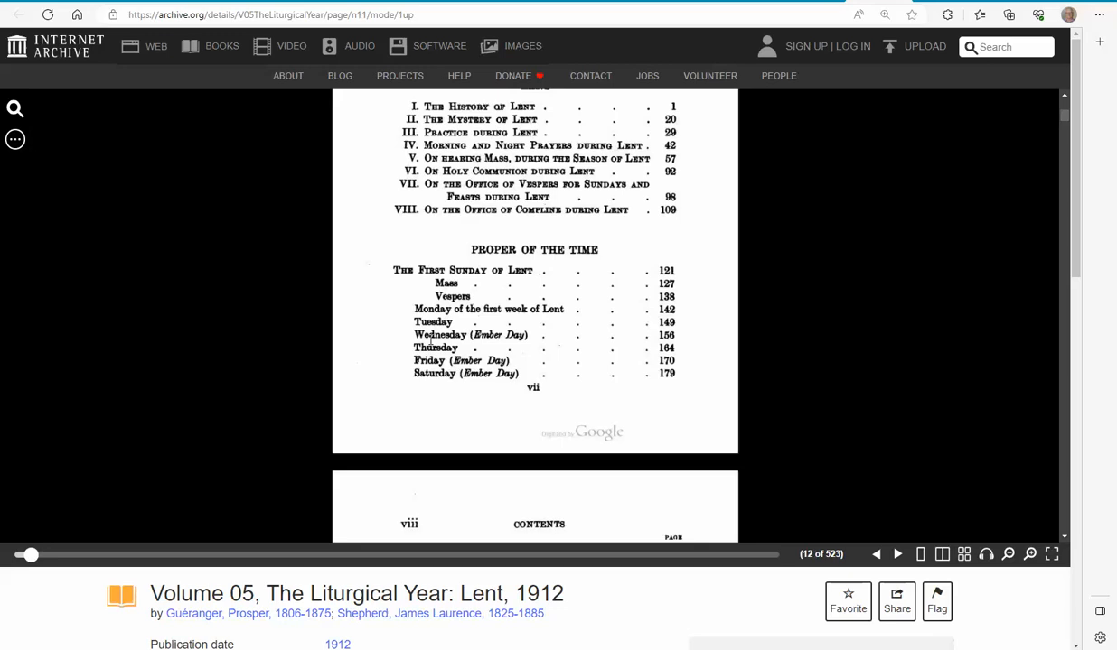
mouse_move(30, 551)
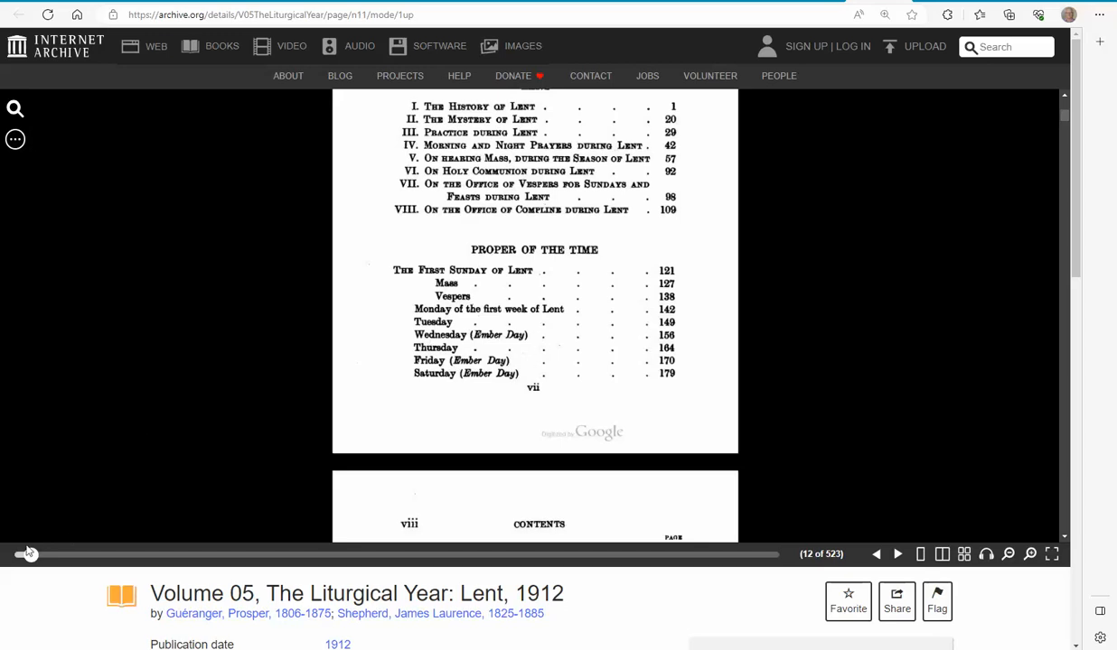
left_click_drag(27, 555, 154, 555)
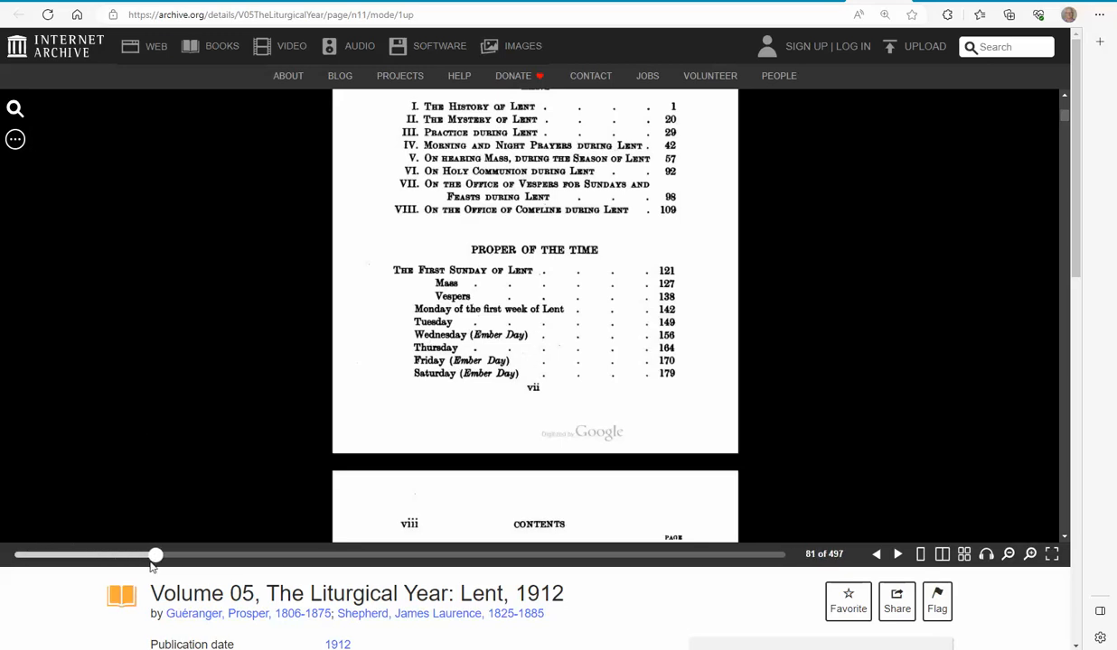
left_click_drag(156, 554, 226, 554)
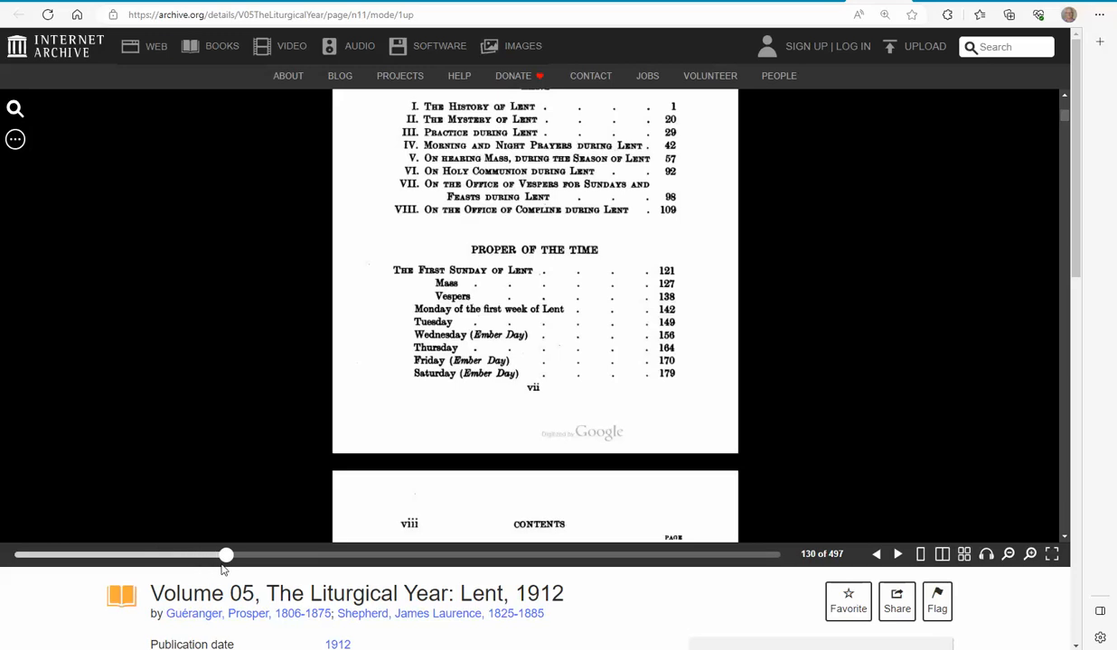
left_click_drag(226, 555, 283, 554)
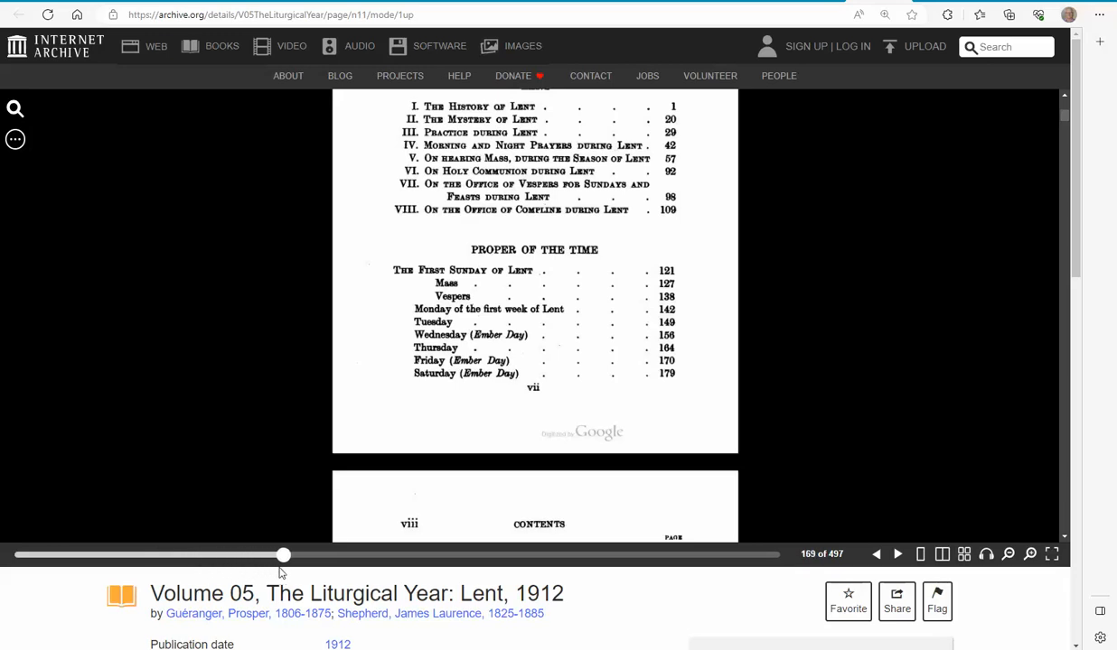
left_click_drag(283, 555, 269, 554)
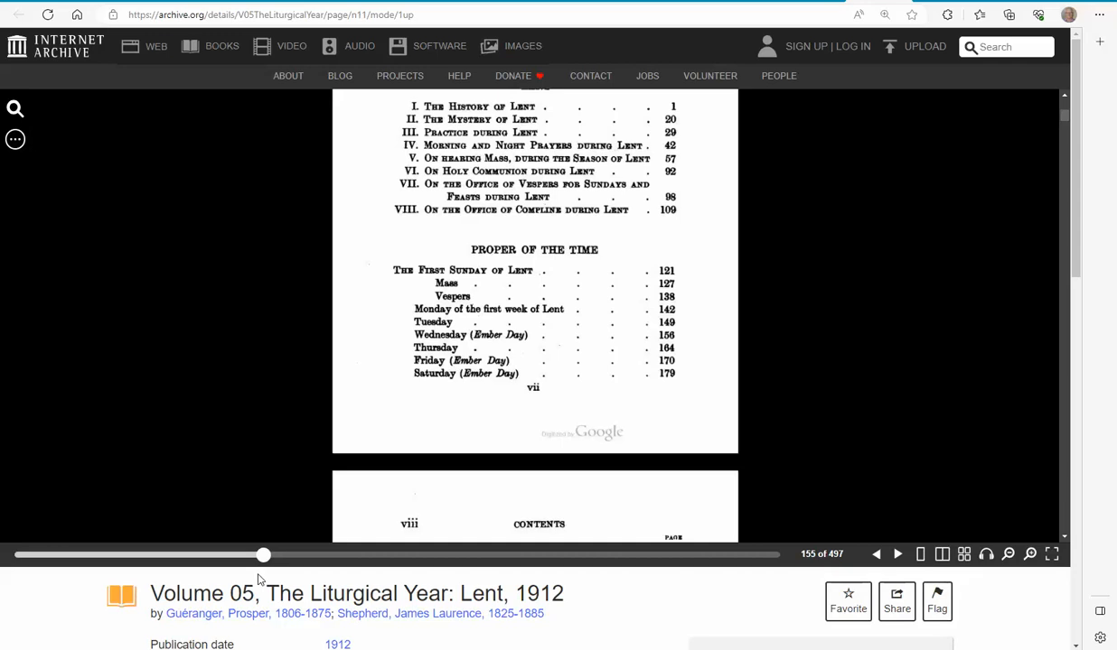
left_click(919, 554)
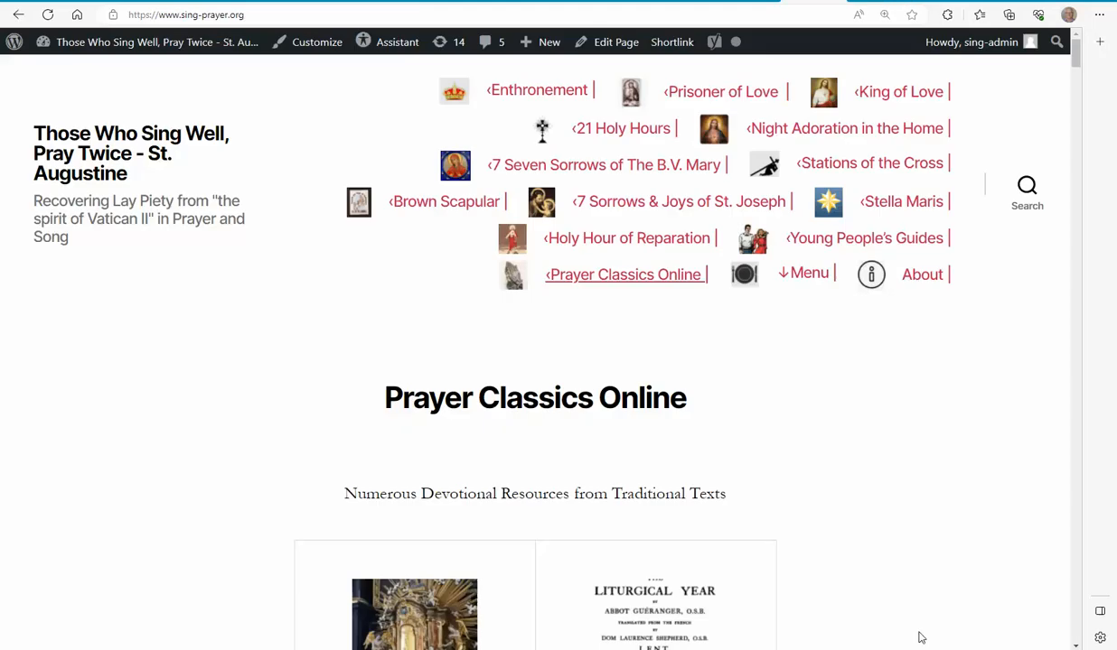
mouse_move(928, 507)
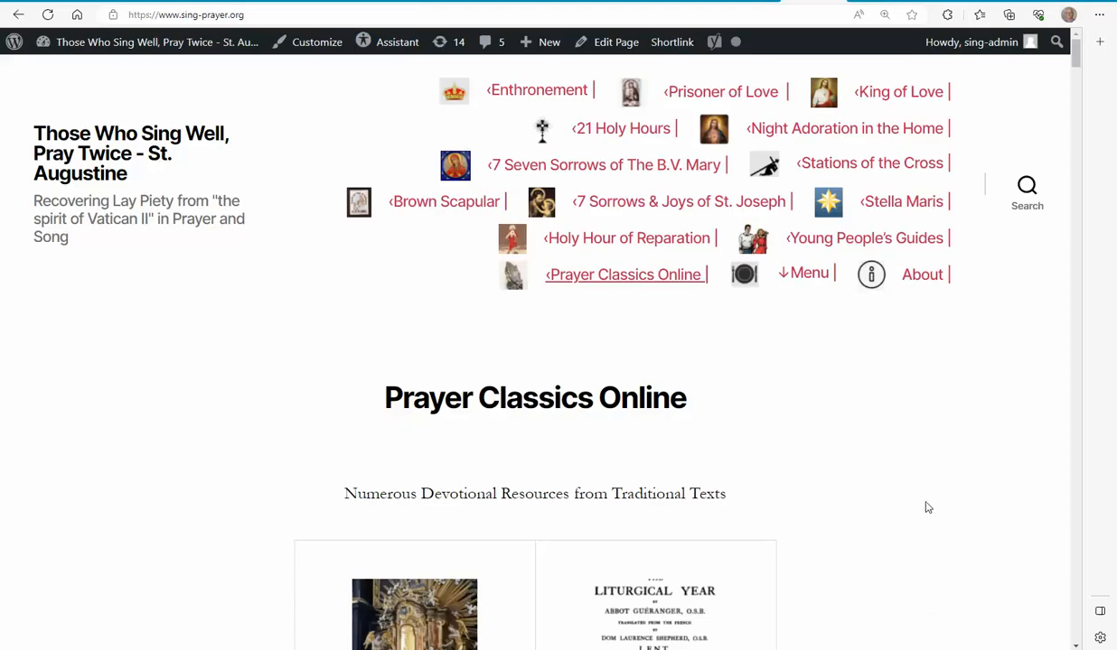
Step: Open the Liturgical Year Lent book page and scroll down its chapter contents table
scroll("down", 3)
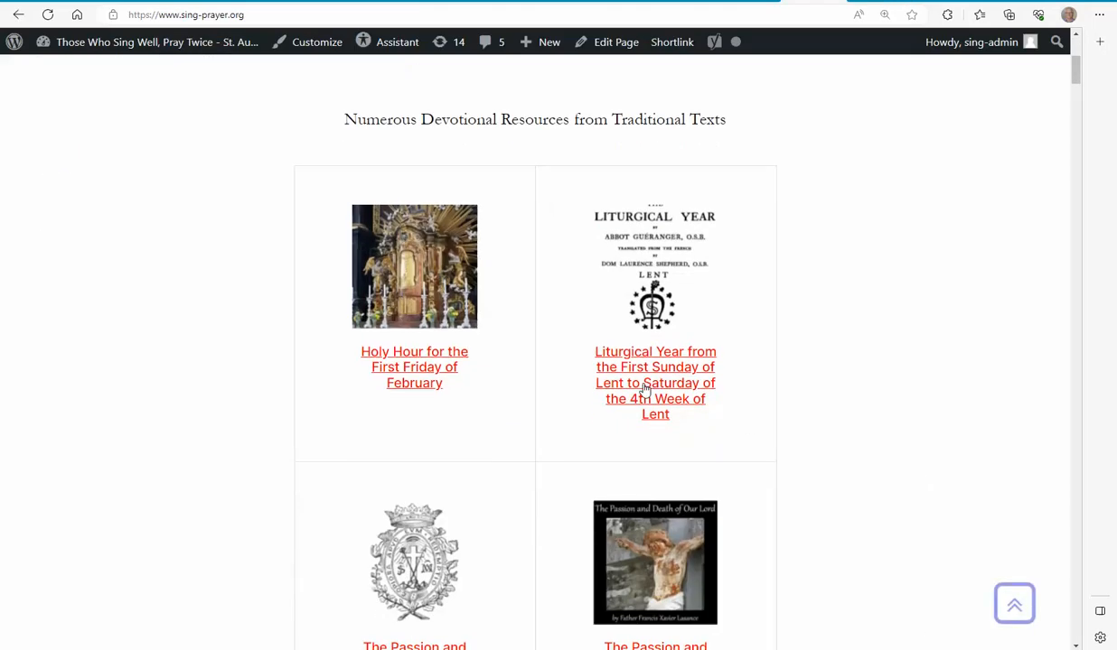
left_click(645, 383)
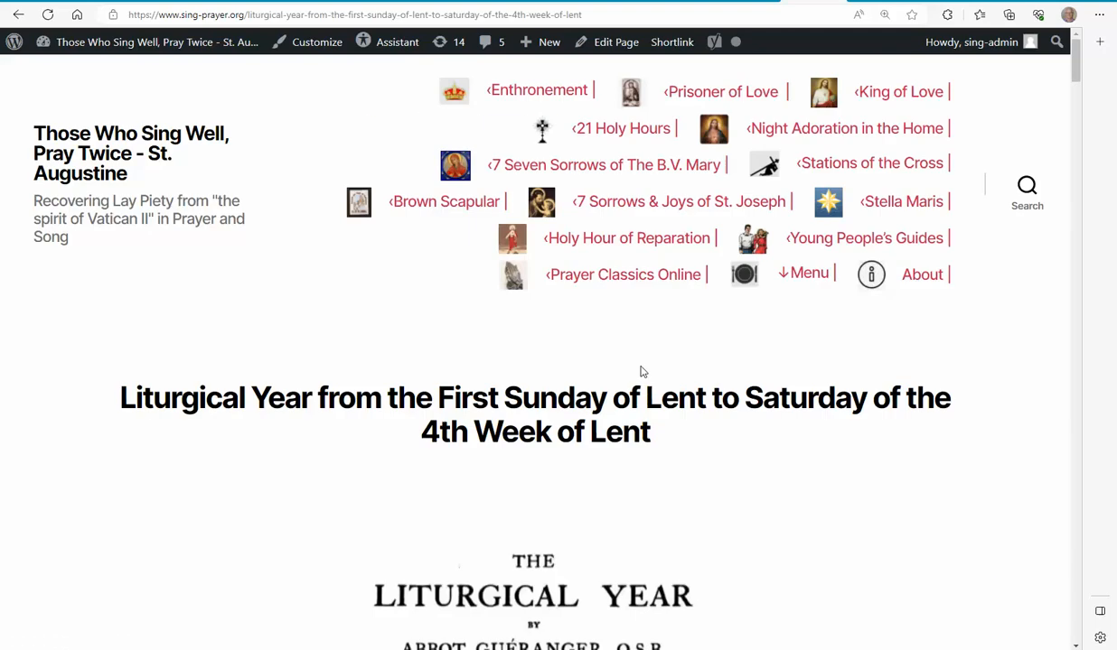
scroll("down", 3)
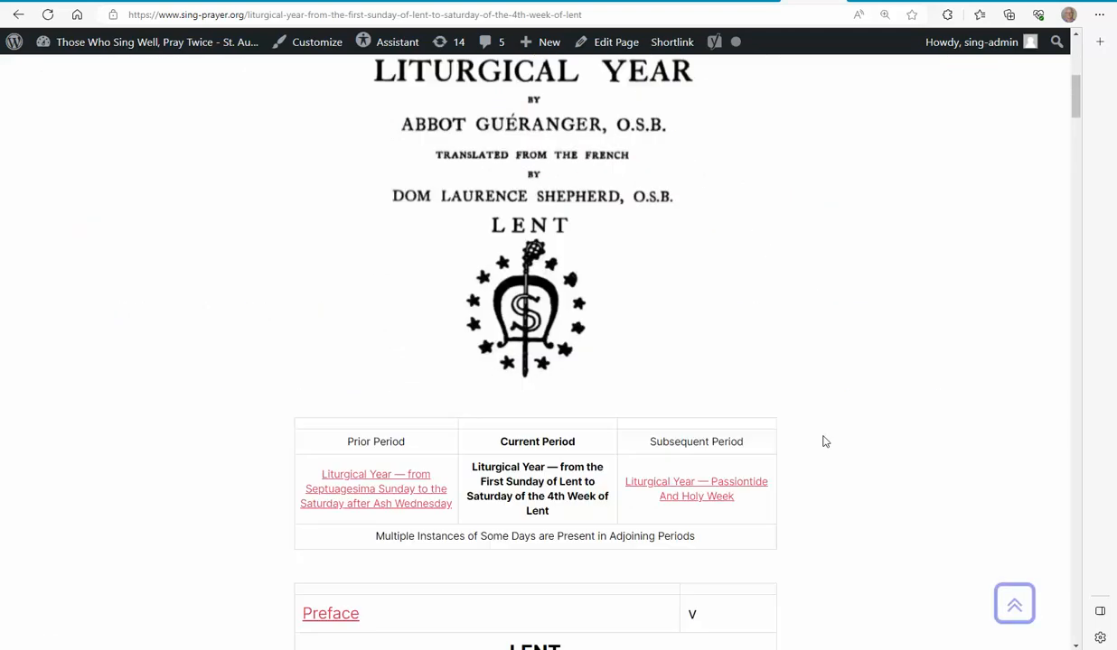
scroll("down", 3)
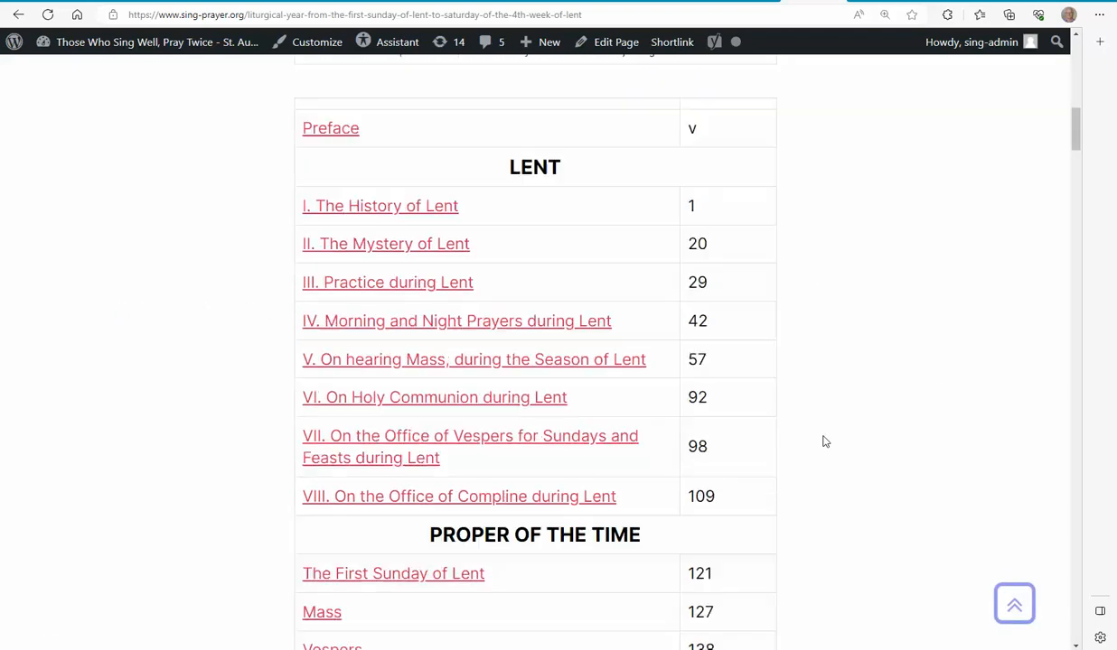
scroll("down", 3)
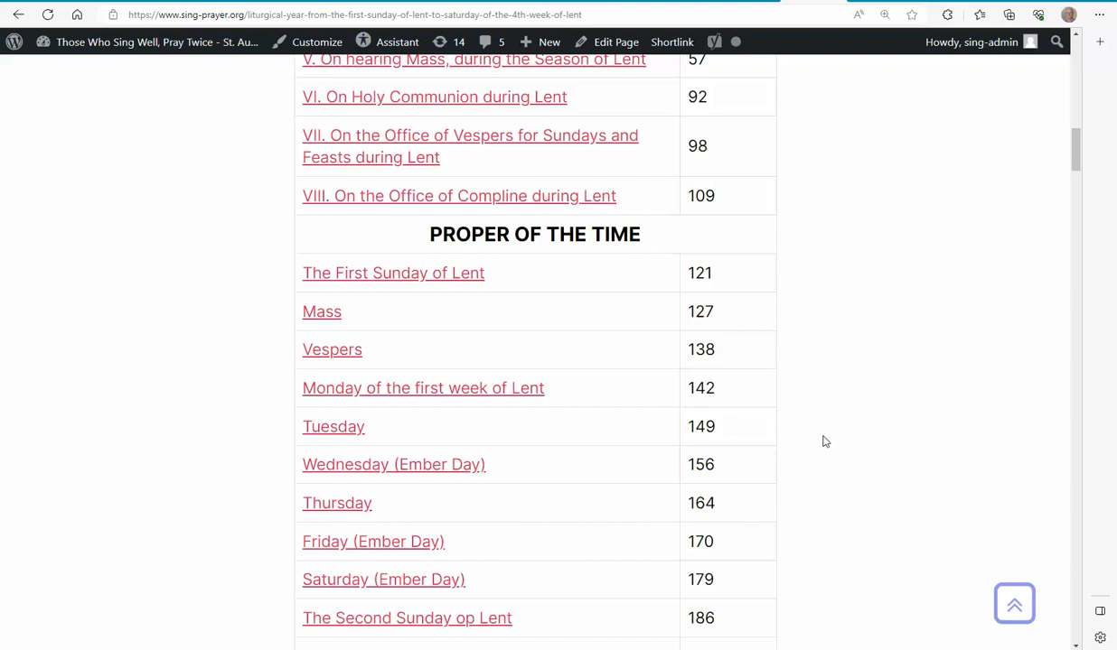
scroll("down", 3)
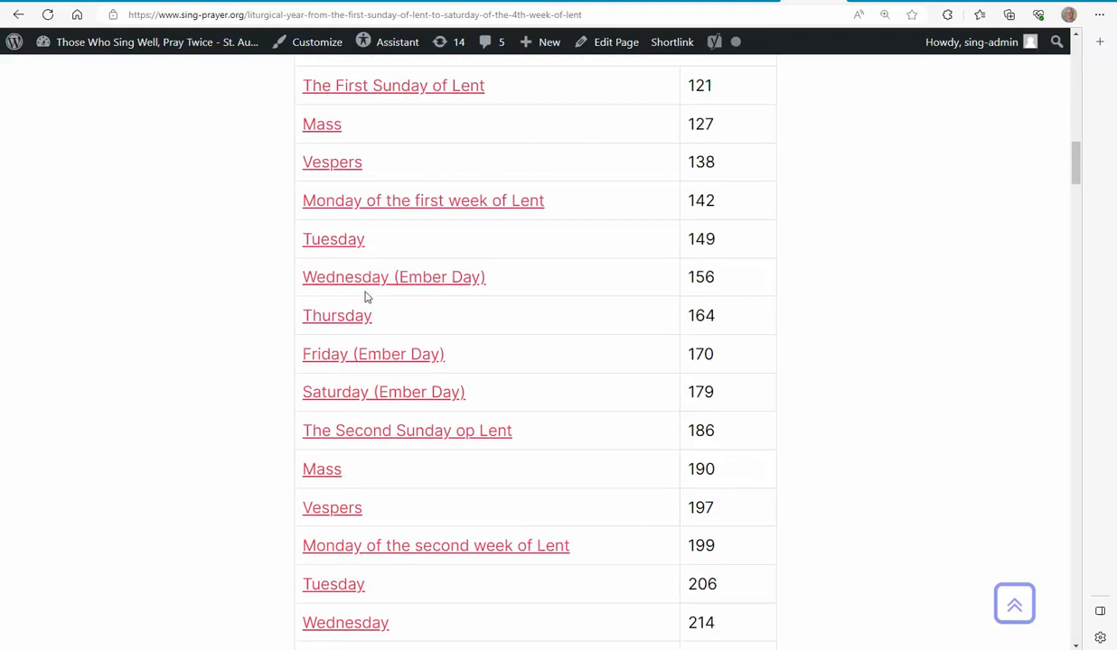
mouse_move(368, 284)
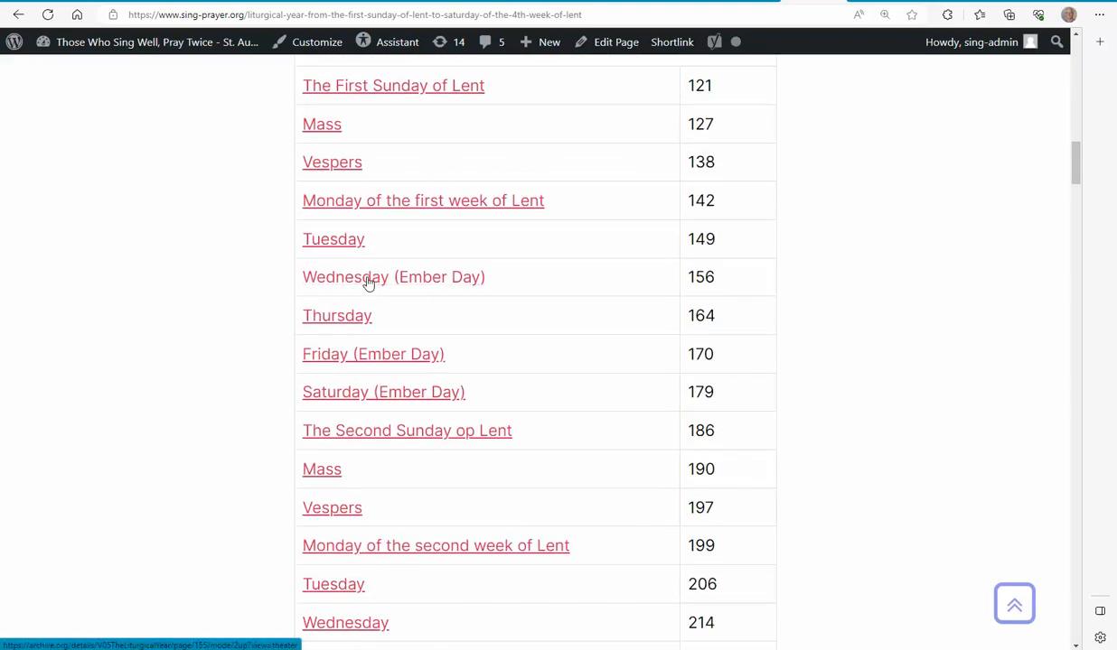
Step: Open Wednesday (Ember Day) at page 156, switch to one-page view and flip forward
left_click(393, 276)
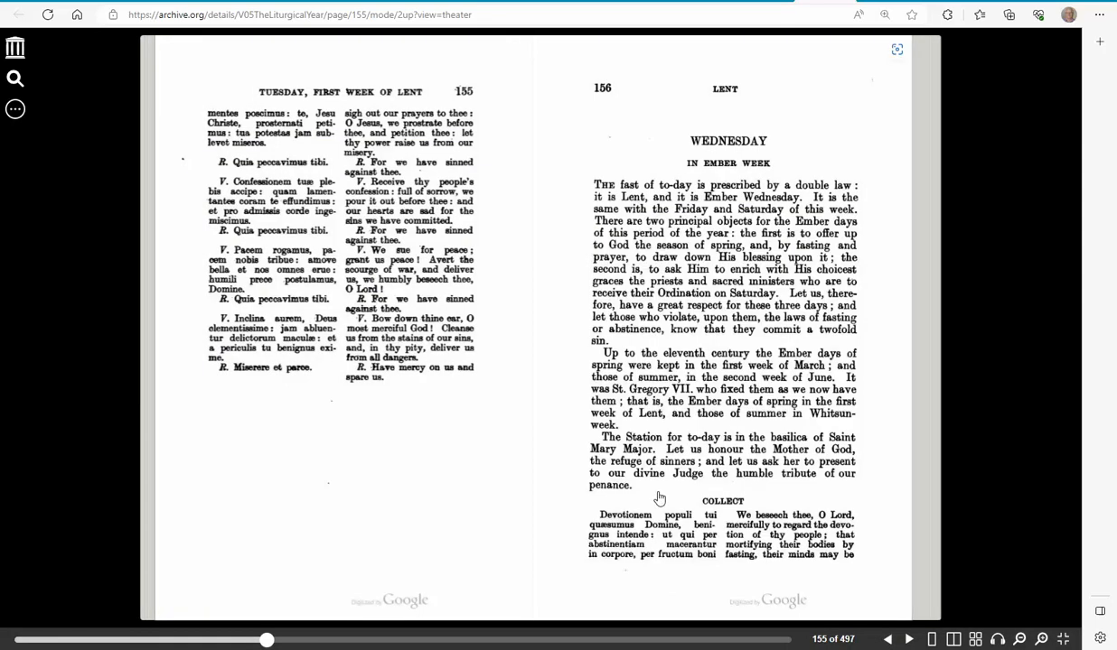
mouse_move(930, 640)
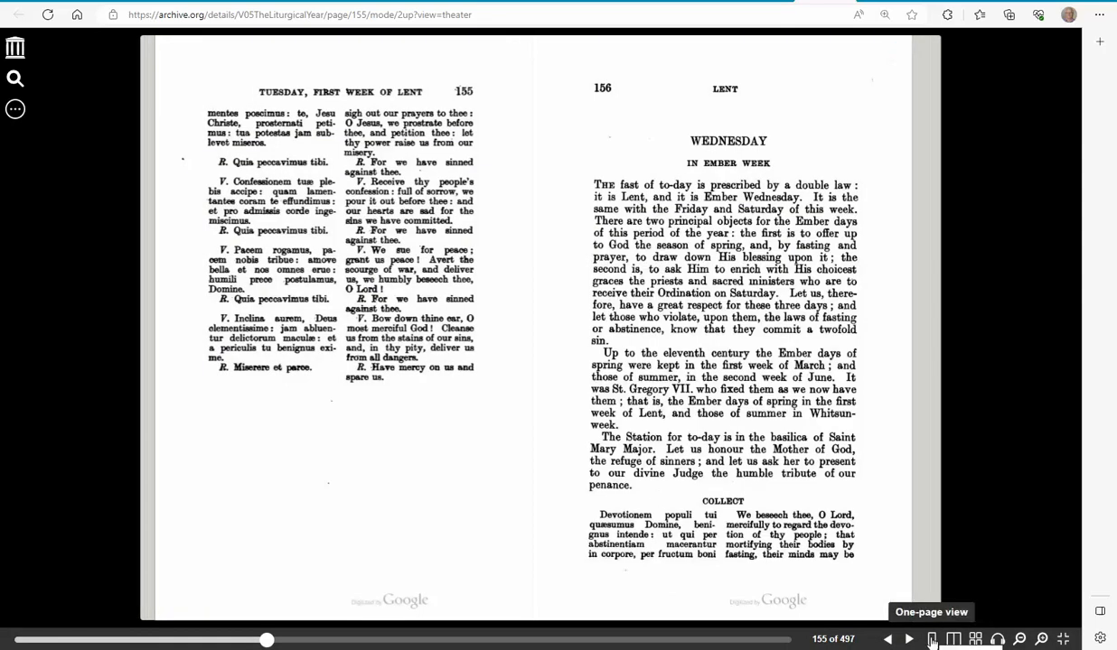
left_click(930, 640)
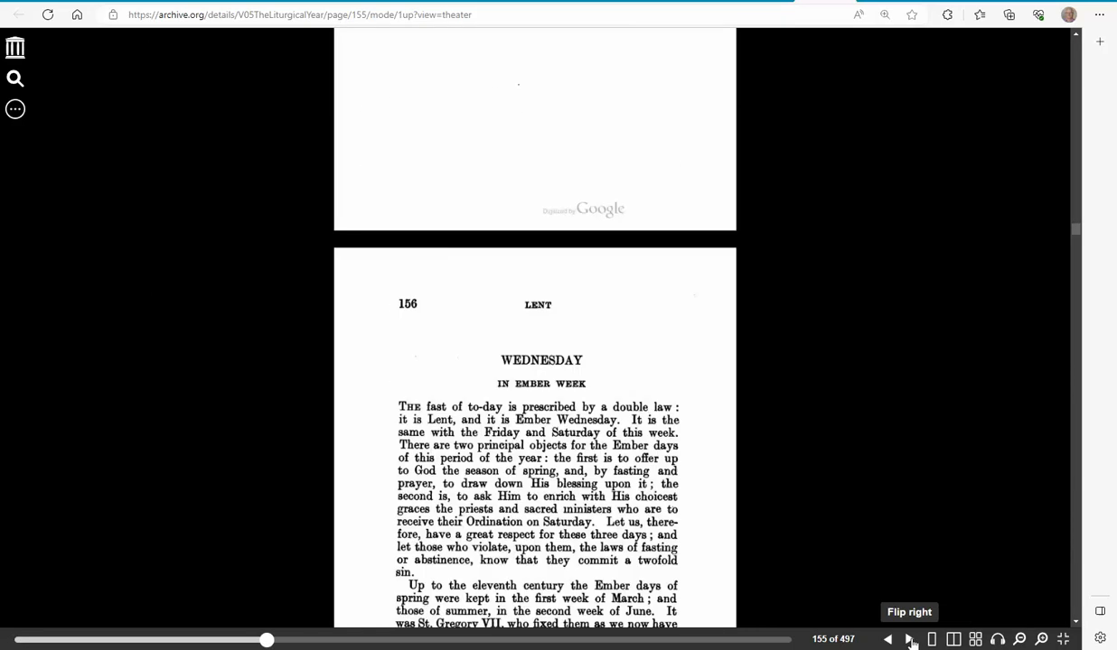
left_click(910, 640)
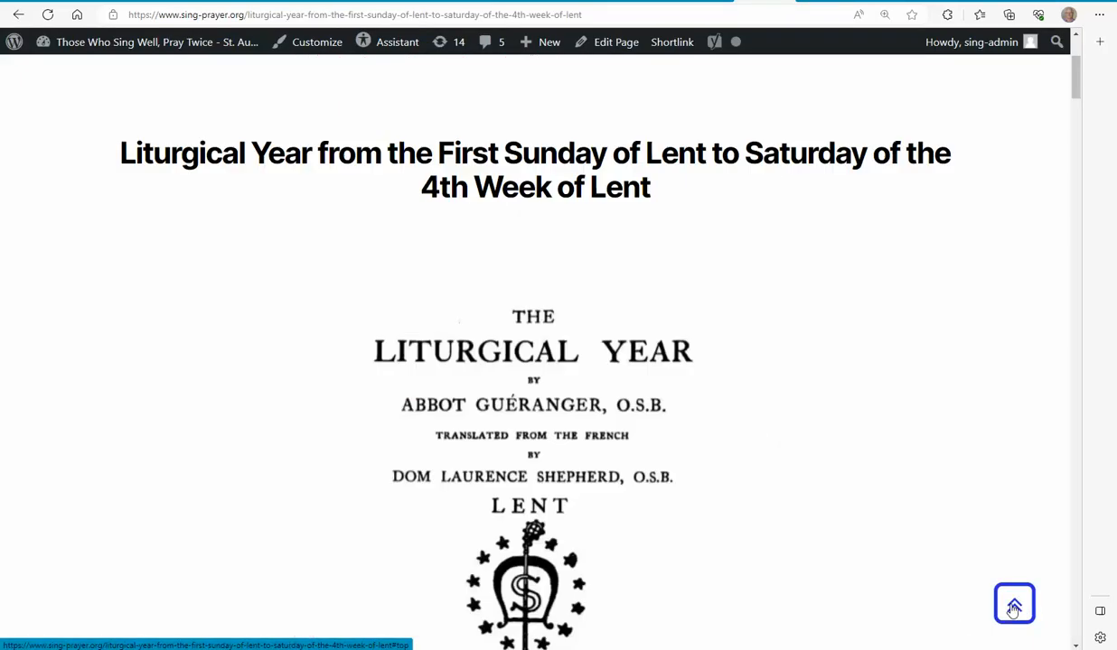
Step: Return to the sing-prayer.org home page and scroll into the prayer book grid
scroll("up", 3)
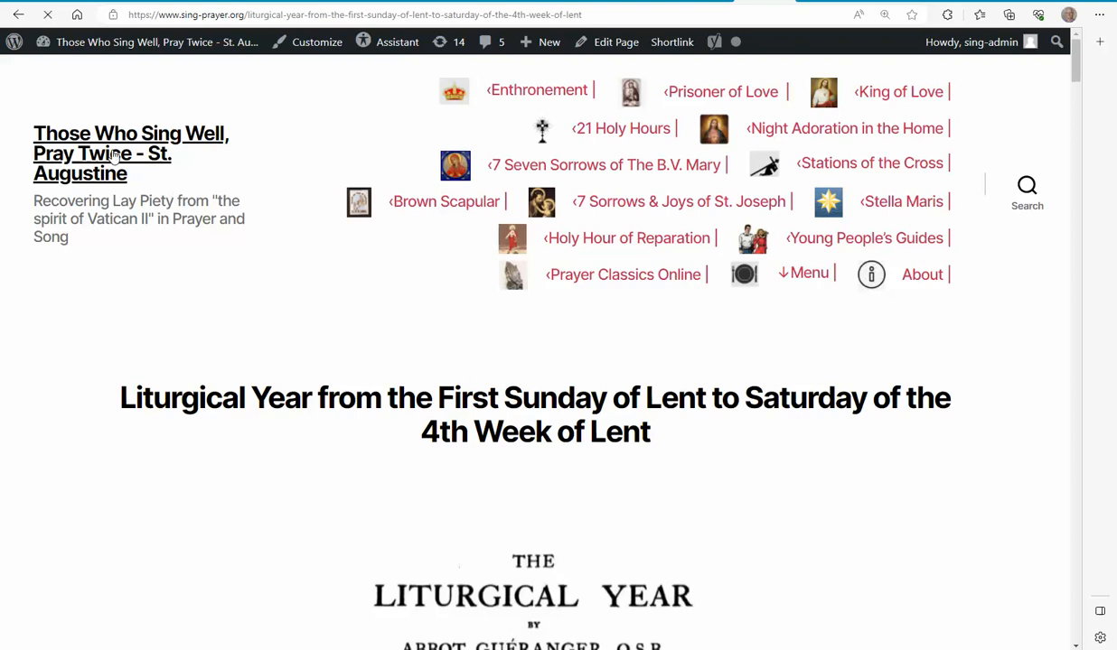
left_click(623, 274)
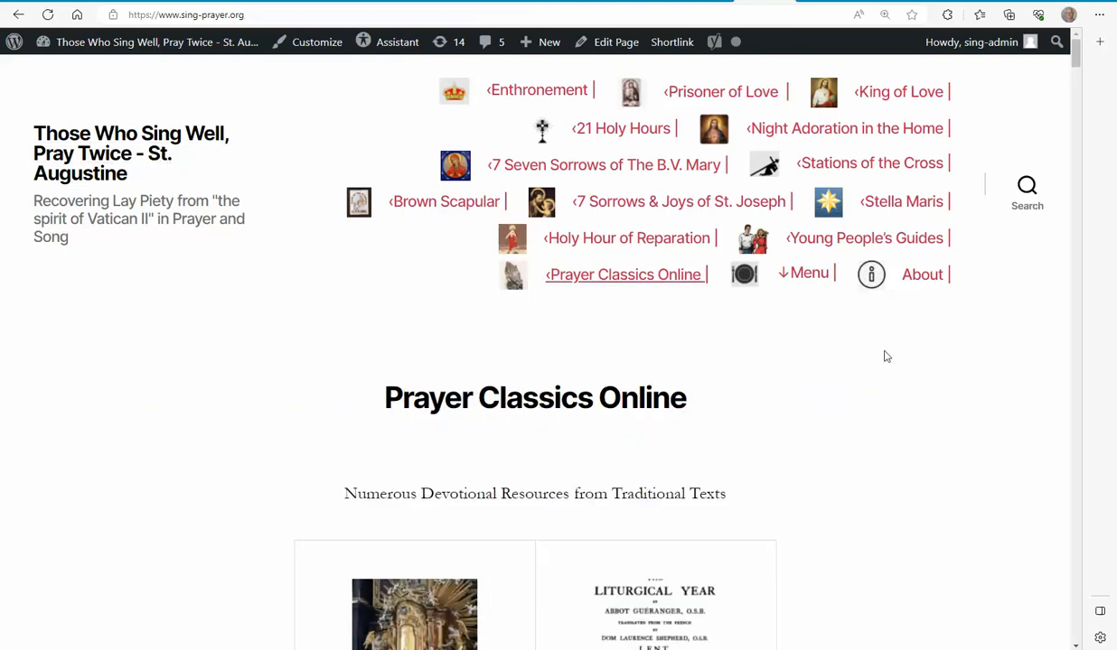
scroll("down", 3)
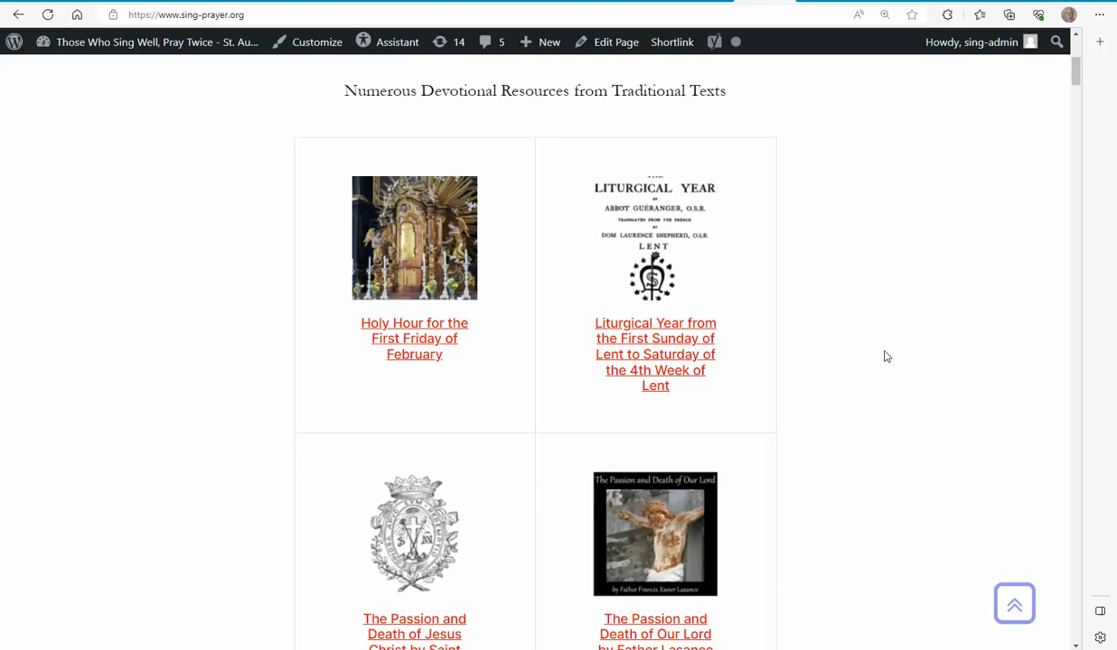
scroll("down", 3)
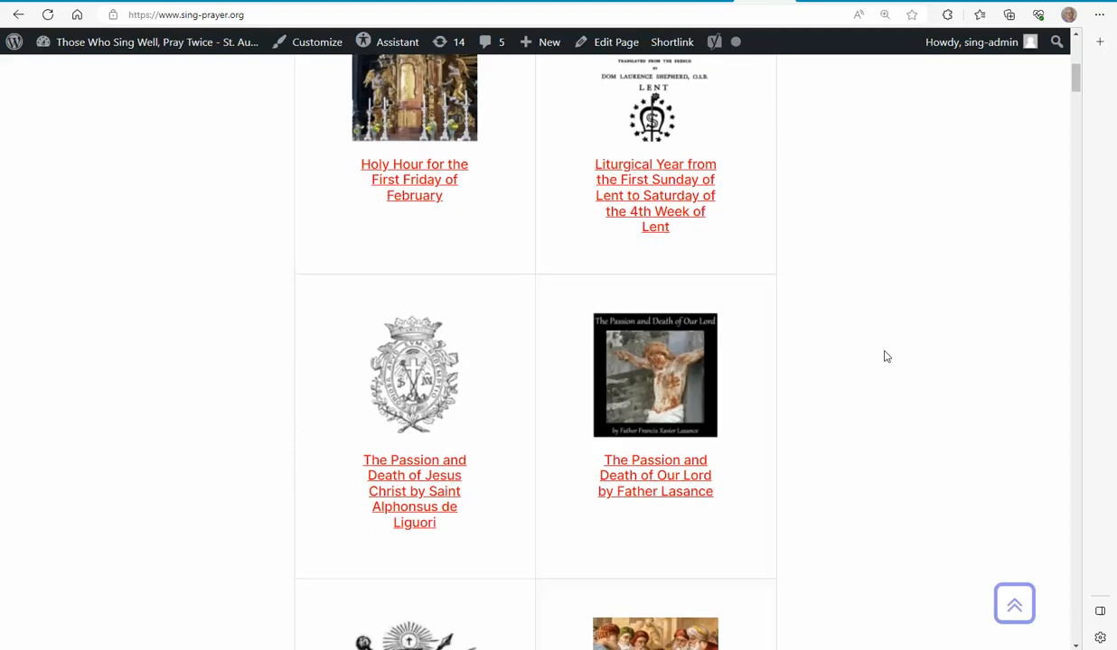
scroll("down", 3)
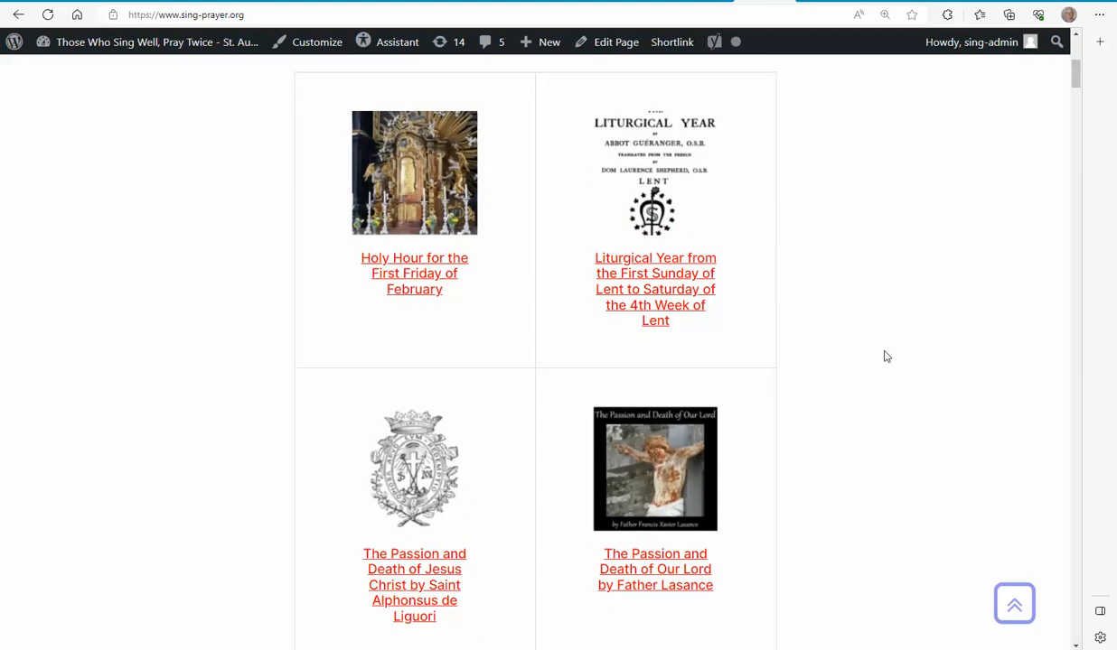
Step: Scroll the book grid past the Lasance, Eudes and Liguori entries to the Reuter titles
scroll("down", 3)
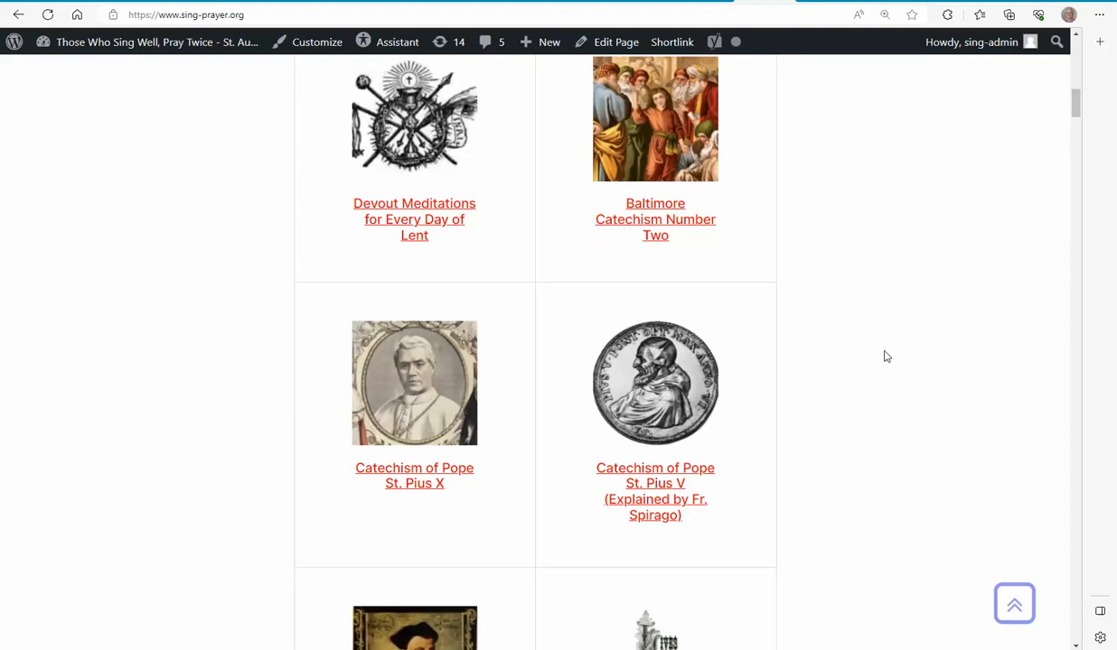
scroll("up", 3)
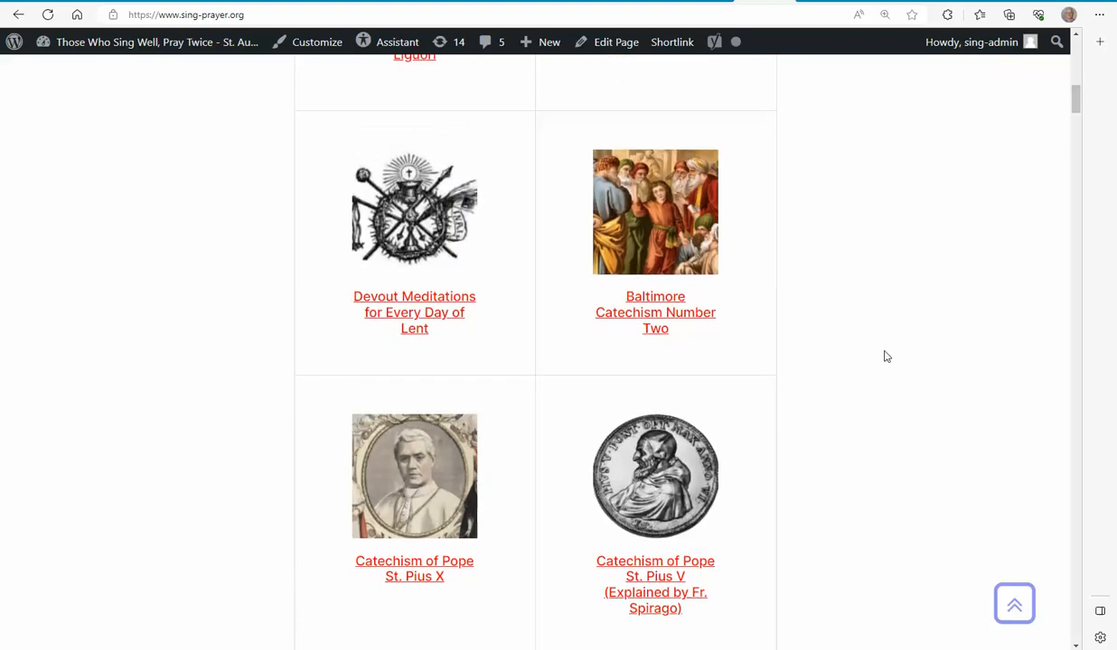
scroll("down", 3)
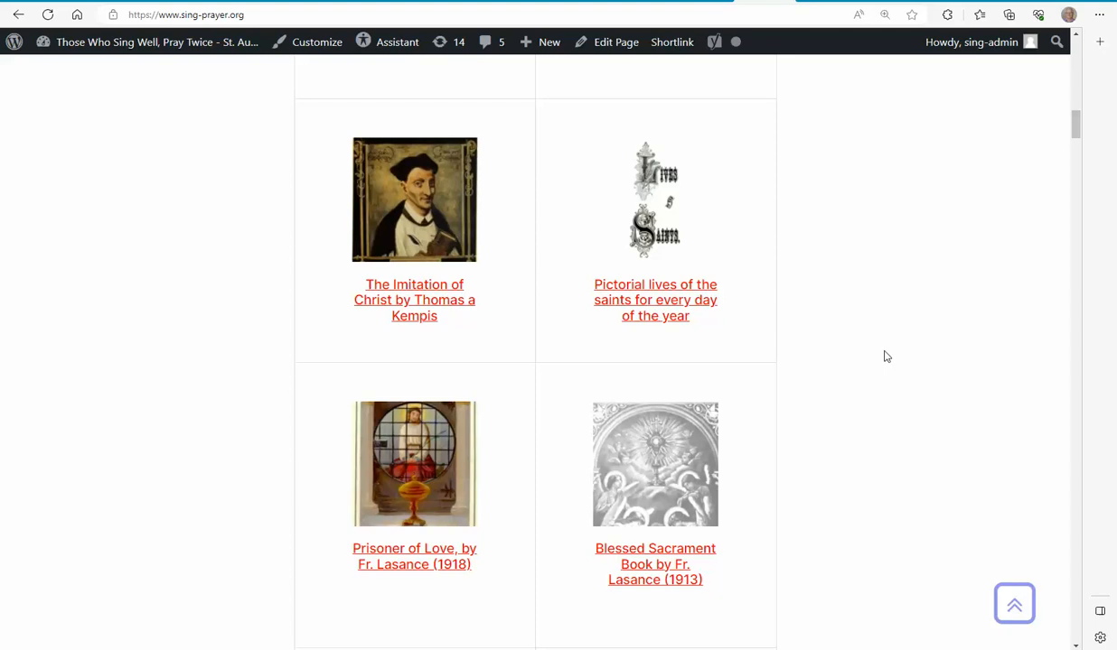
scroll("down", 3)
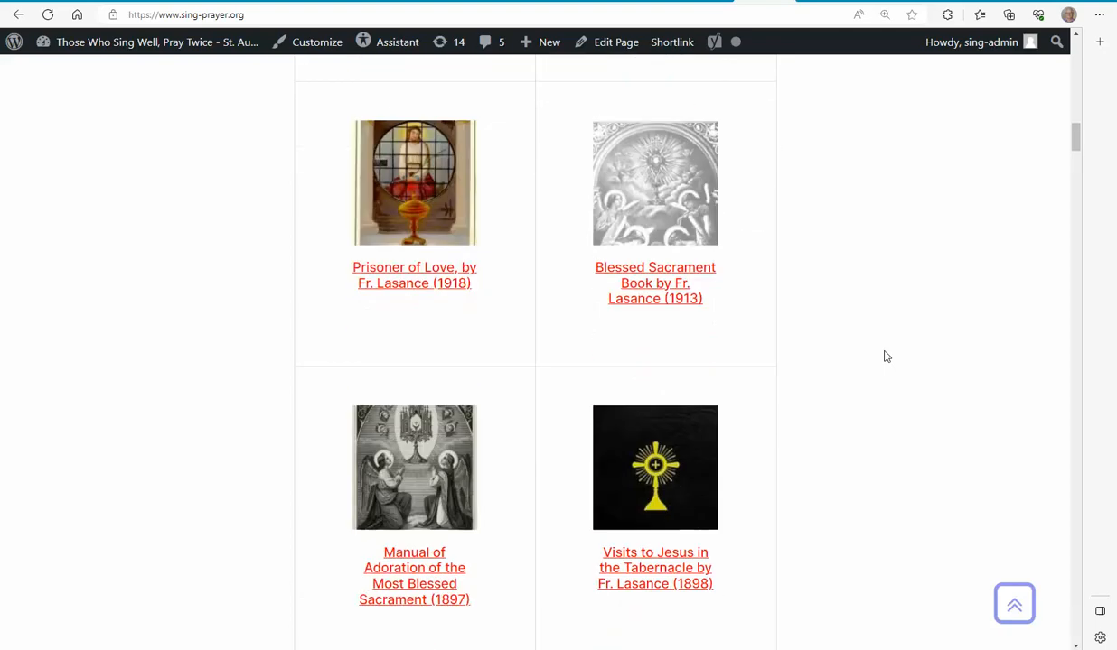
scroll("down", 3)
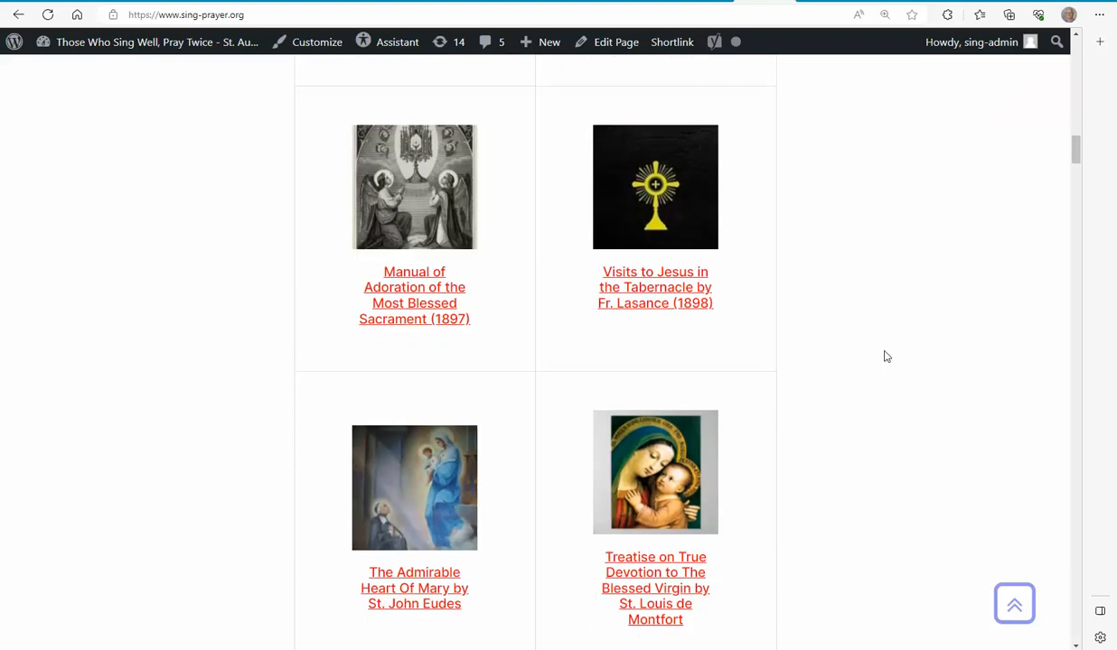
scroll("down", 3)
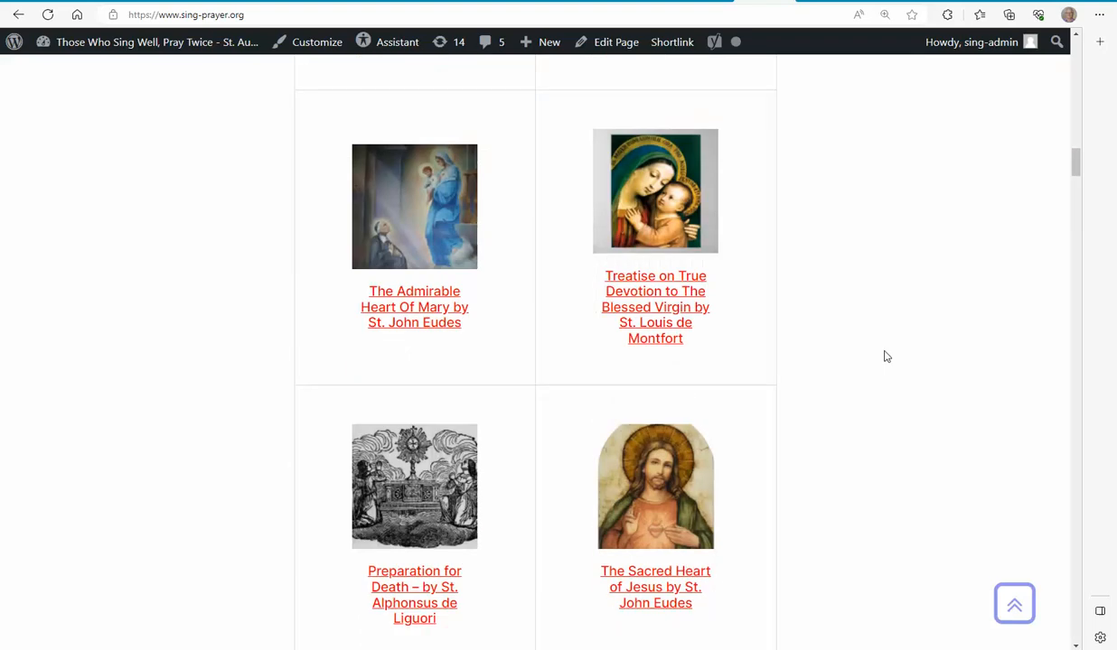
scroll("down", 3)
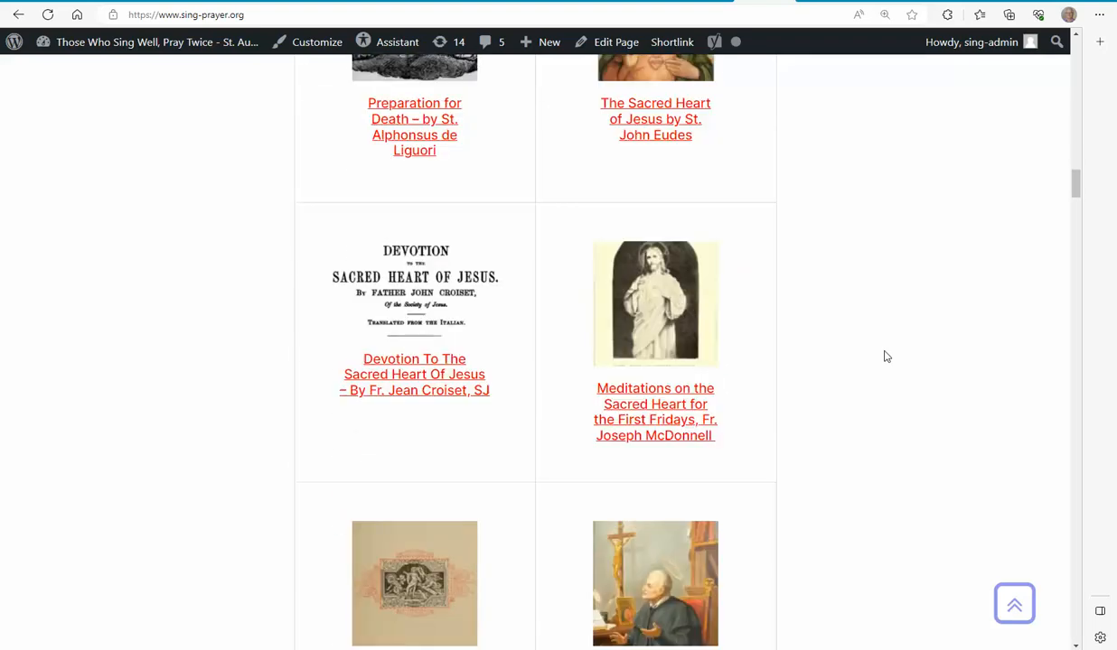
scroll("down", 3)
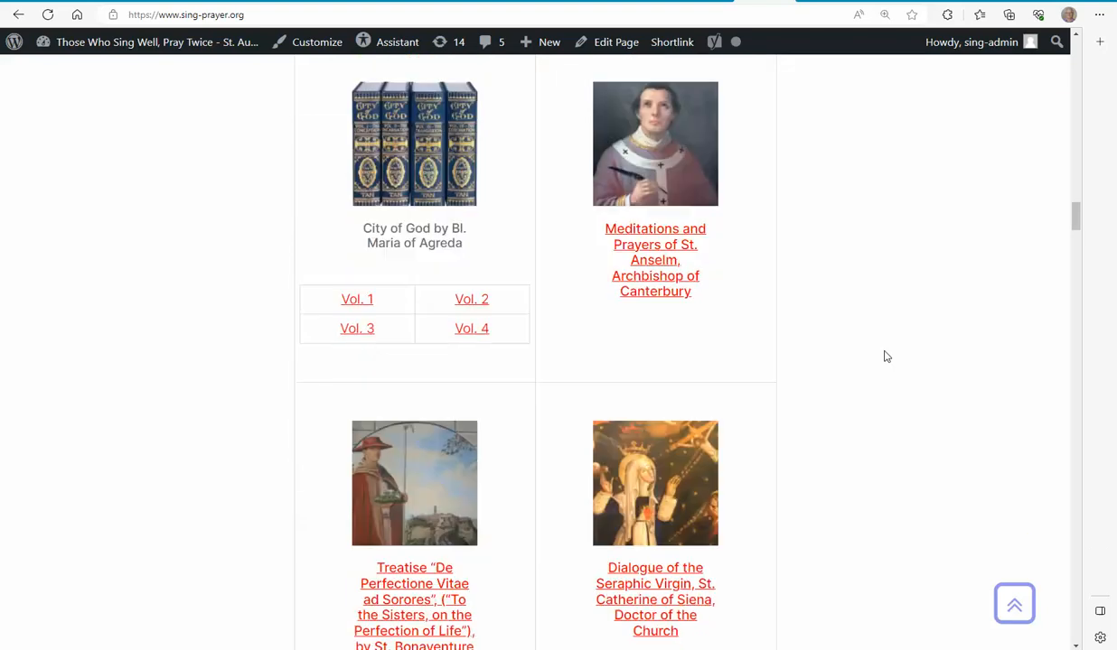
scroll("down", 3)
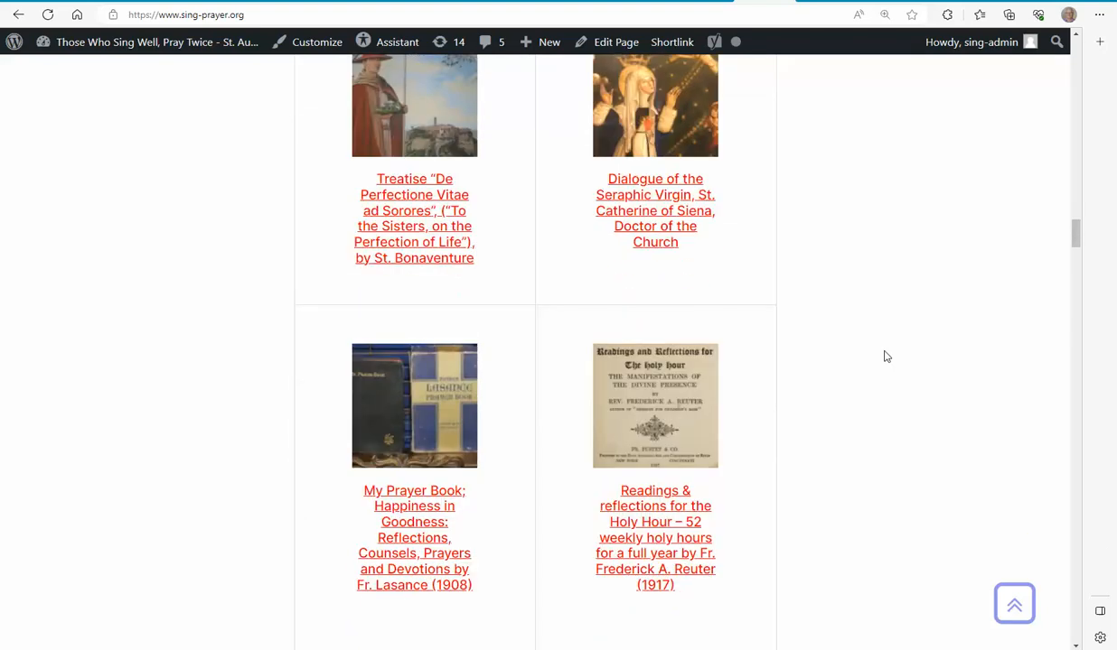
scroll("down", 3)
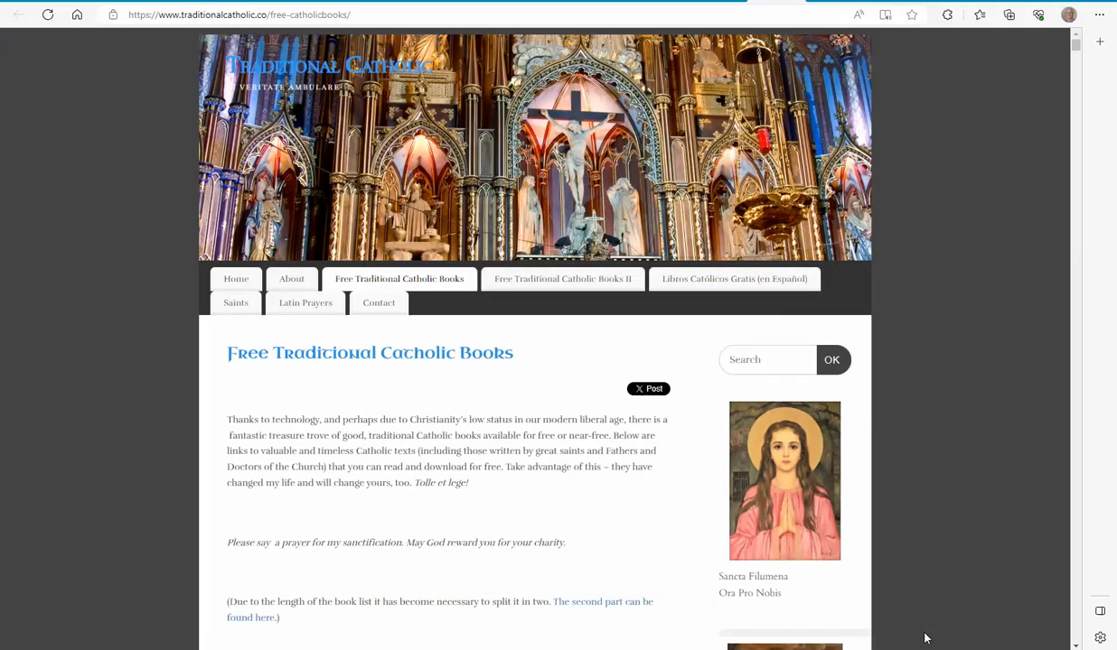
Step: Scroll down the Free Traditional Catholic Books list through the mental prayer titles
scroll("down", 3)
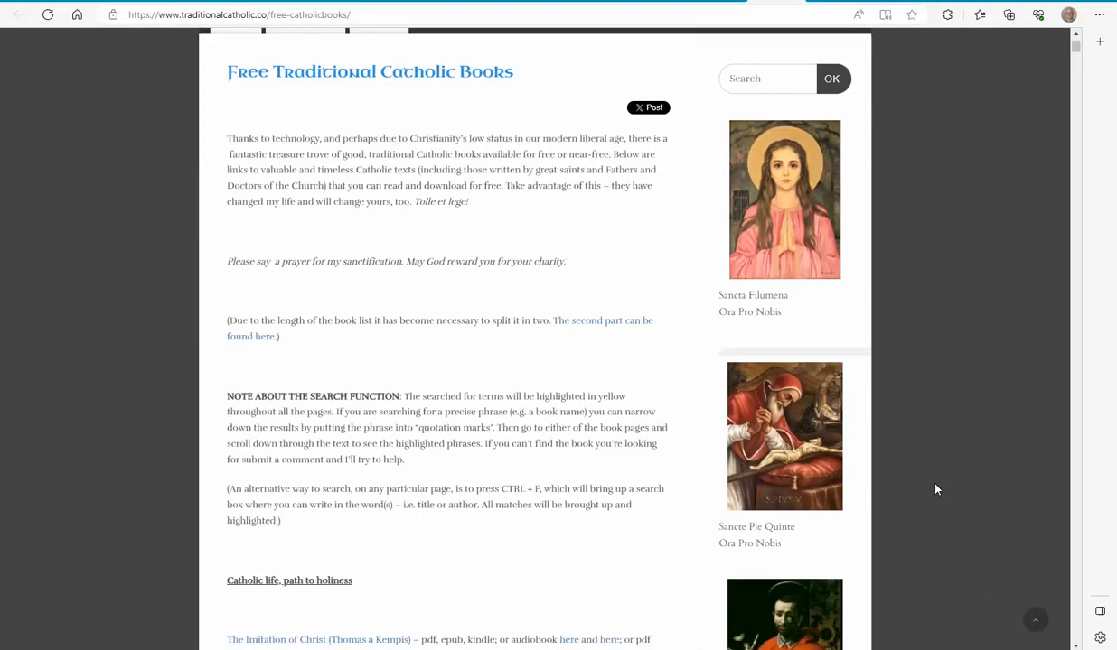
scroll("down", 3)
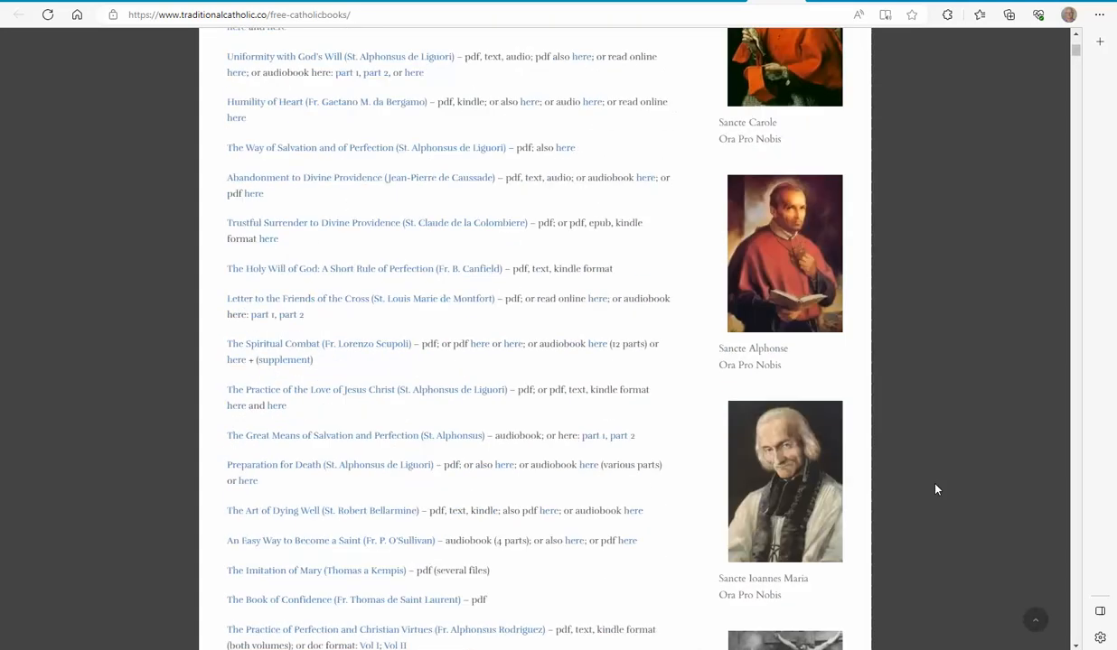
scroll("down", 3)
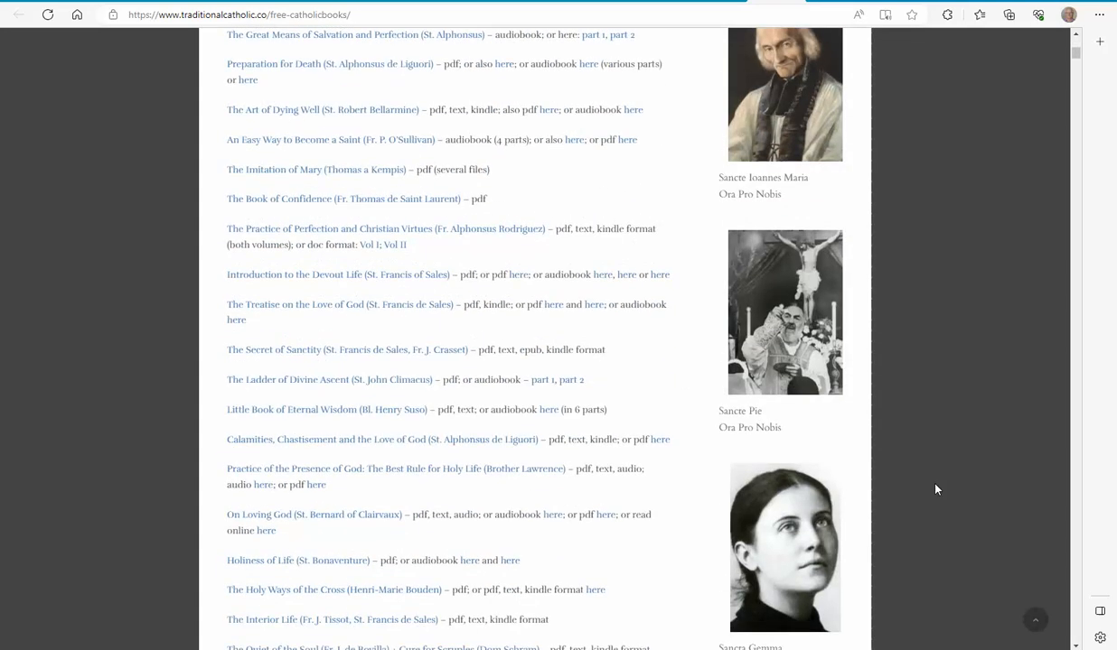
scroll("down", 3)
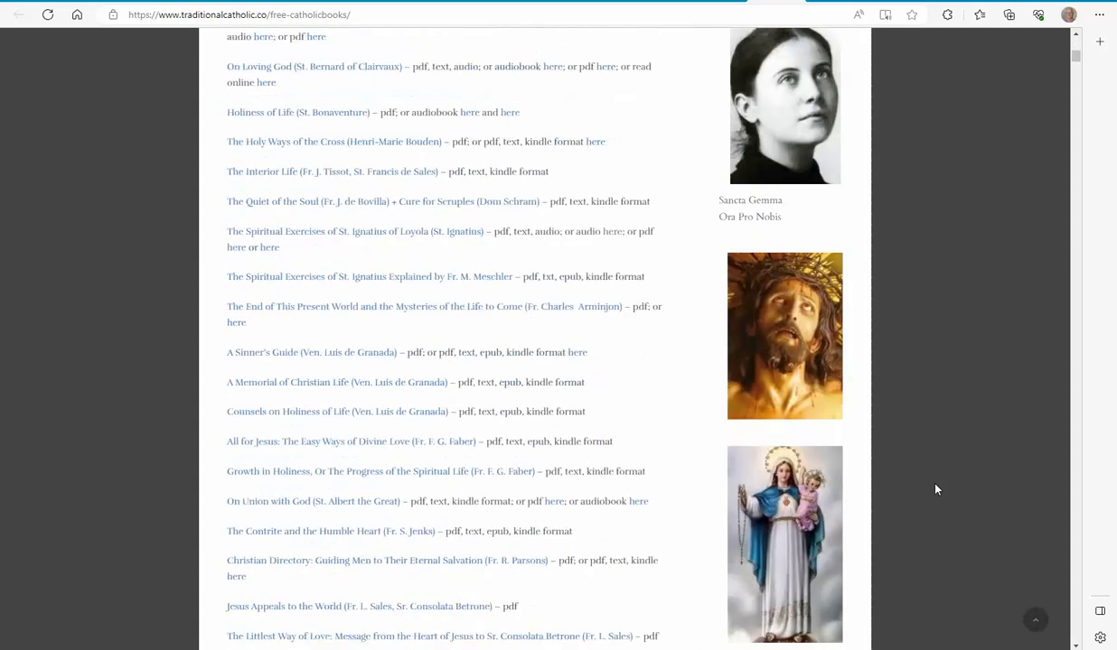
scroll("down", 3)
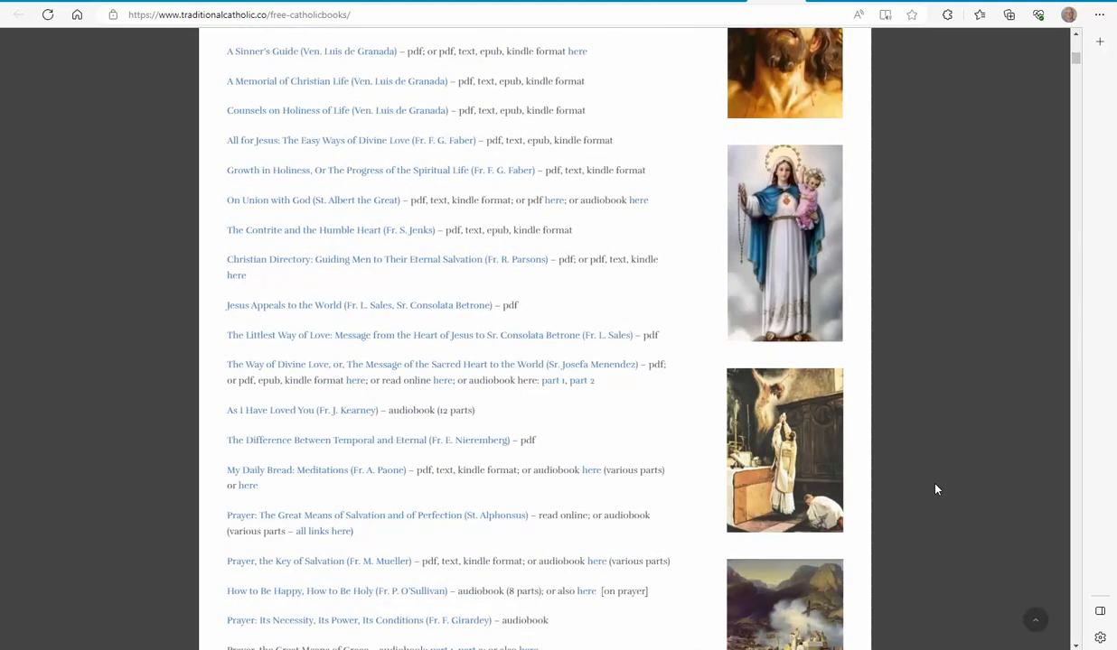
scroll("down", 3)
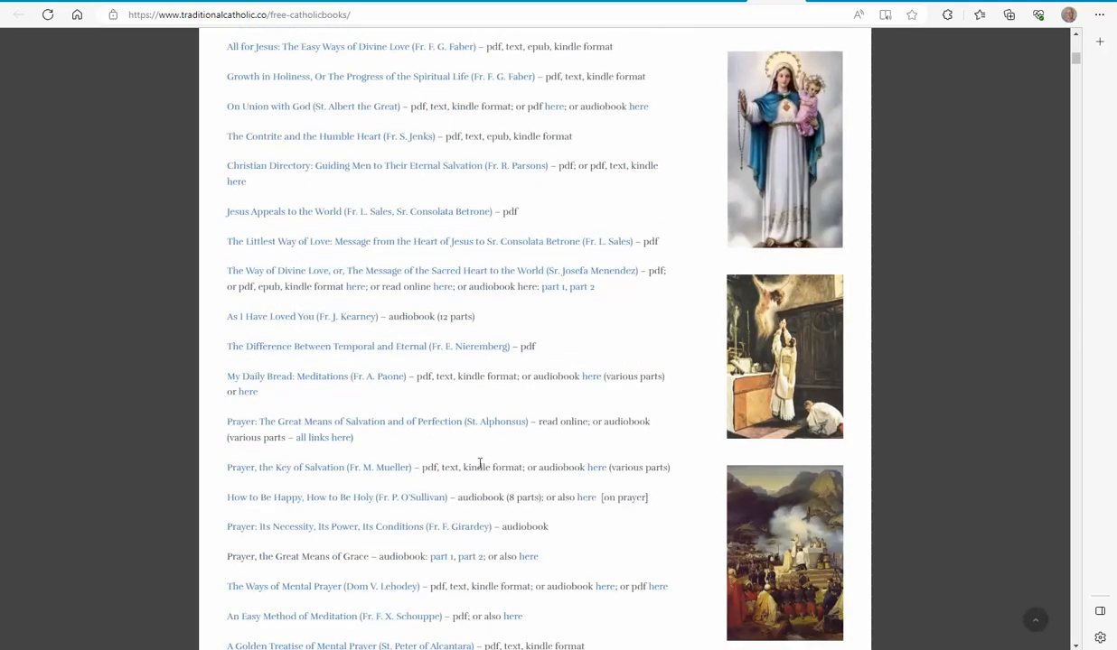
scroll("down", 3)
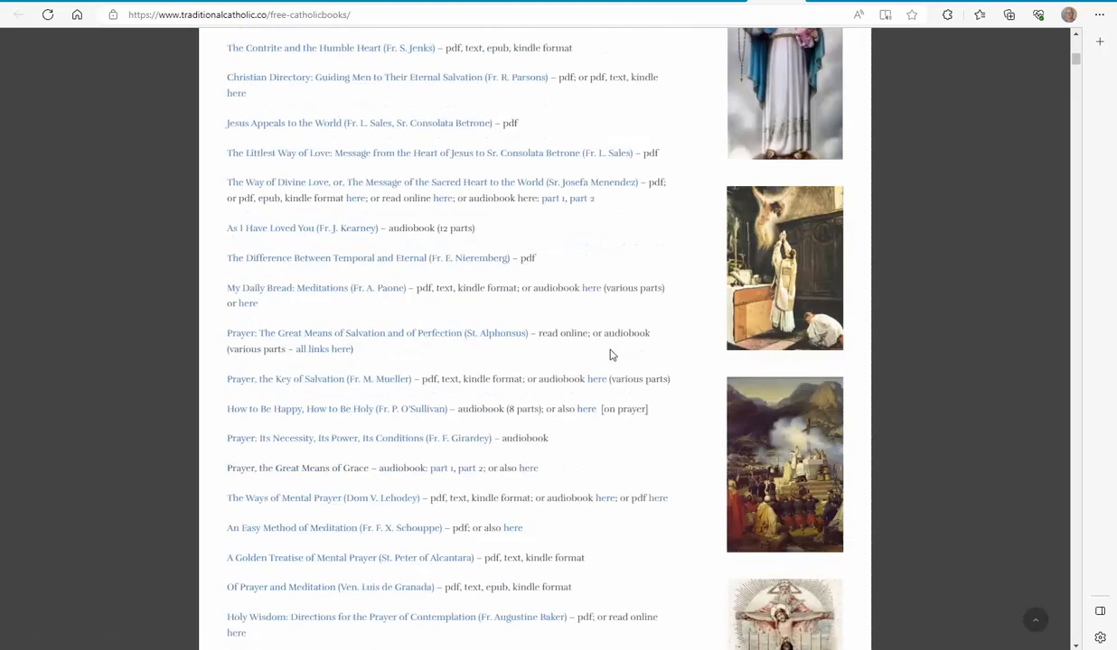
scroll("down", 3)
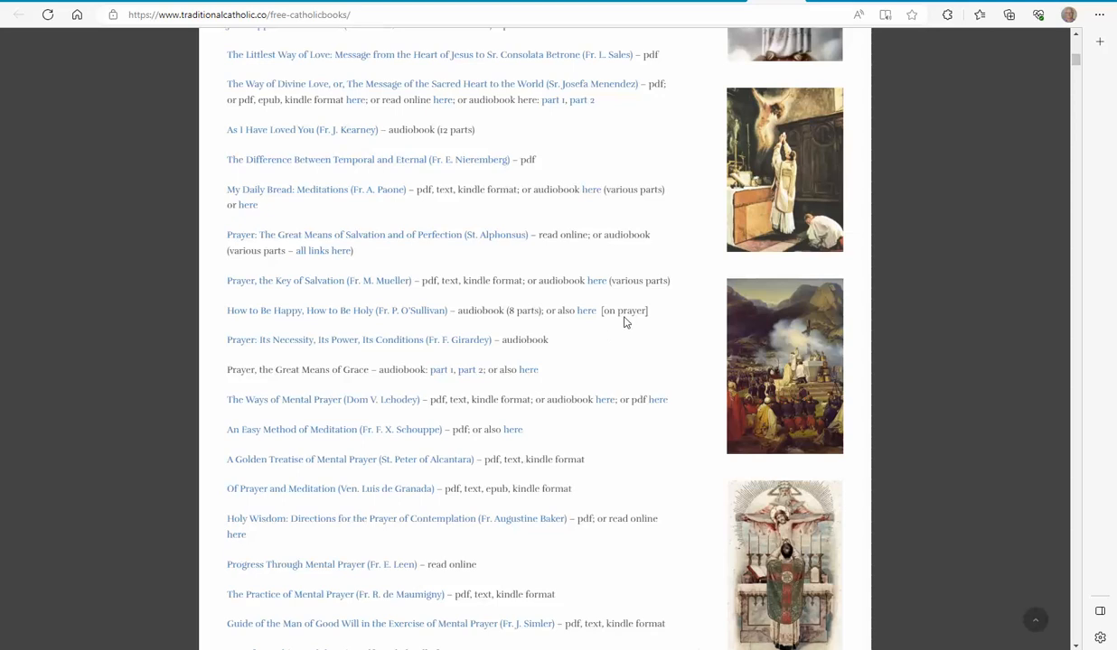
scroll("down", 3)
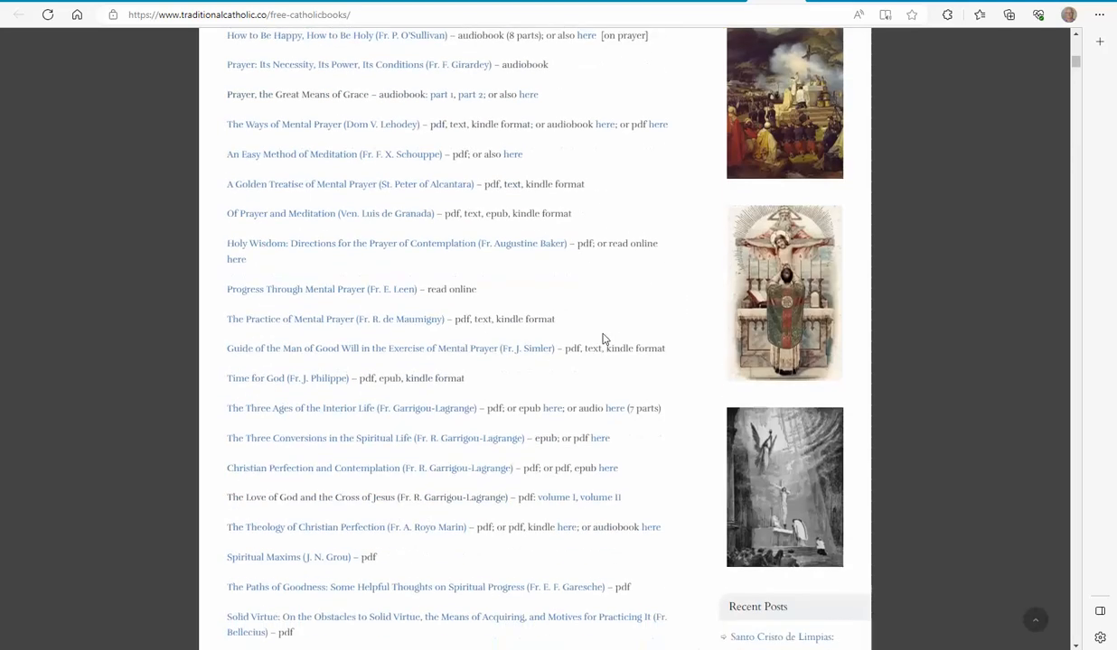
scroll("down", 3)
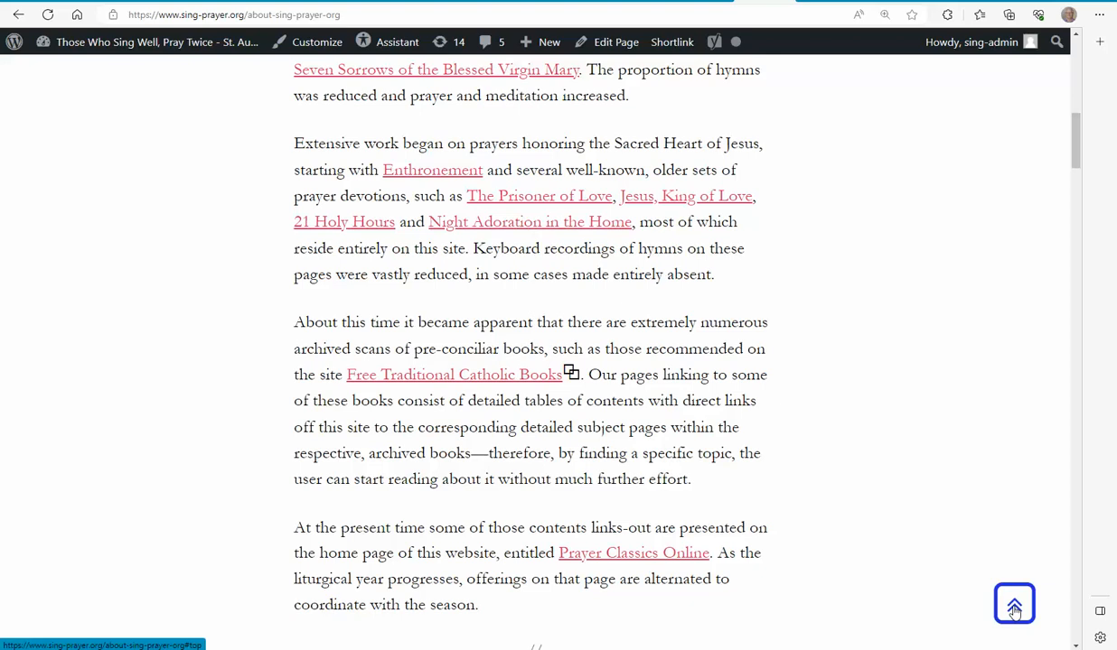
Step: Return to the top of the About page and begin typing 'su' in the site search
left_click(1014, 603)
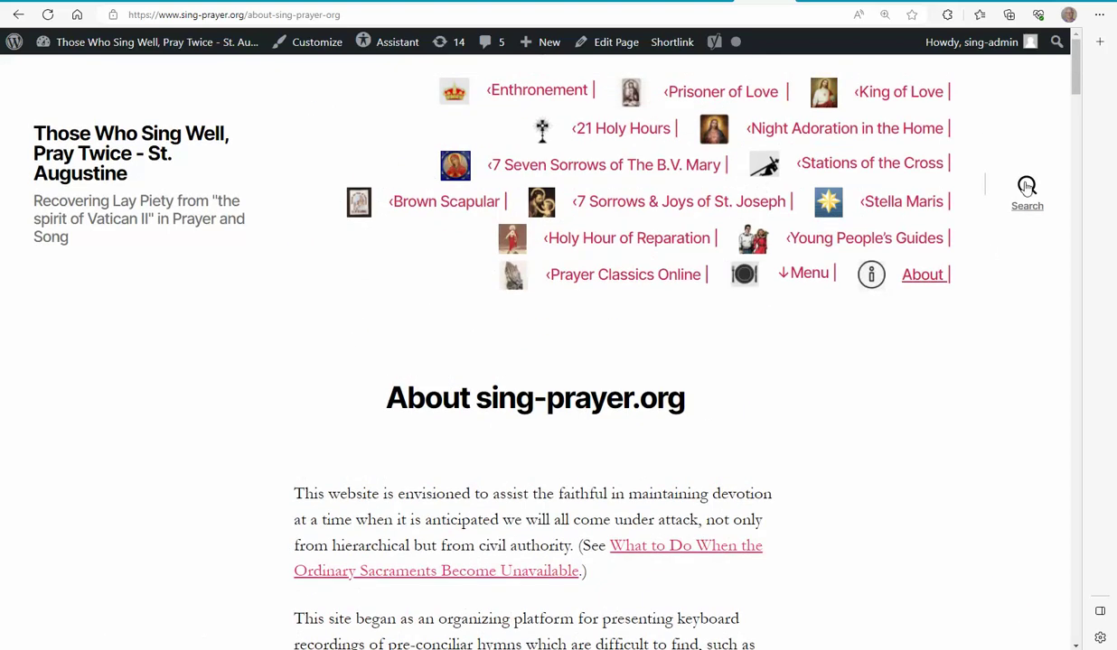
left_click(1026, 185)
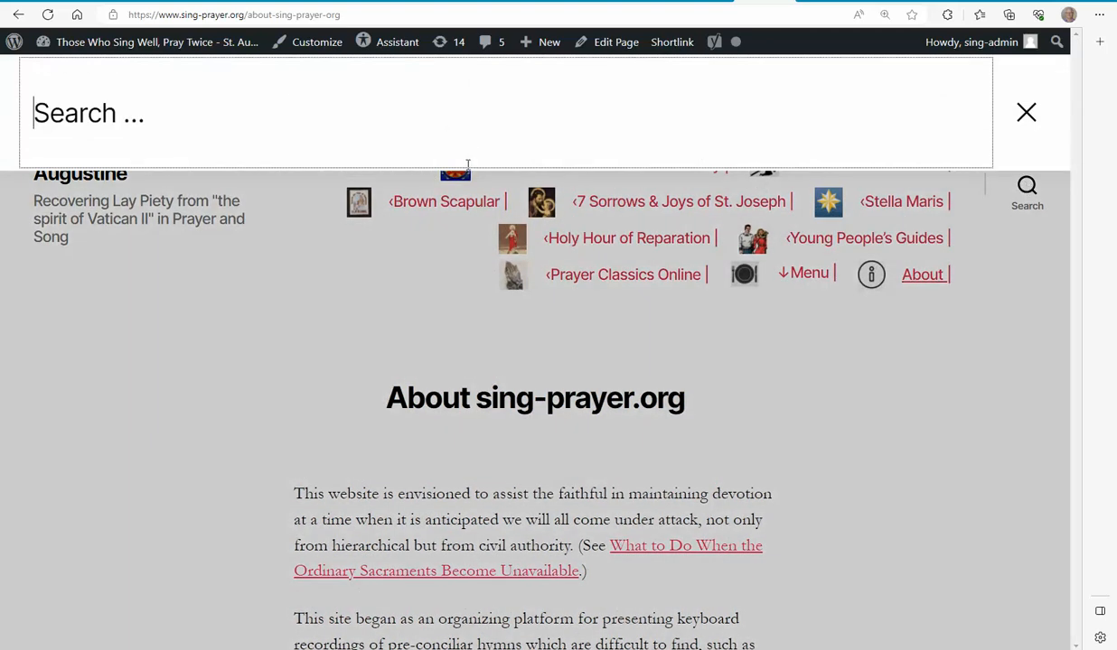
type("su")
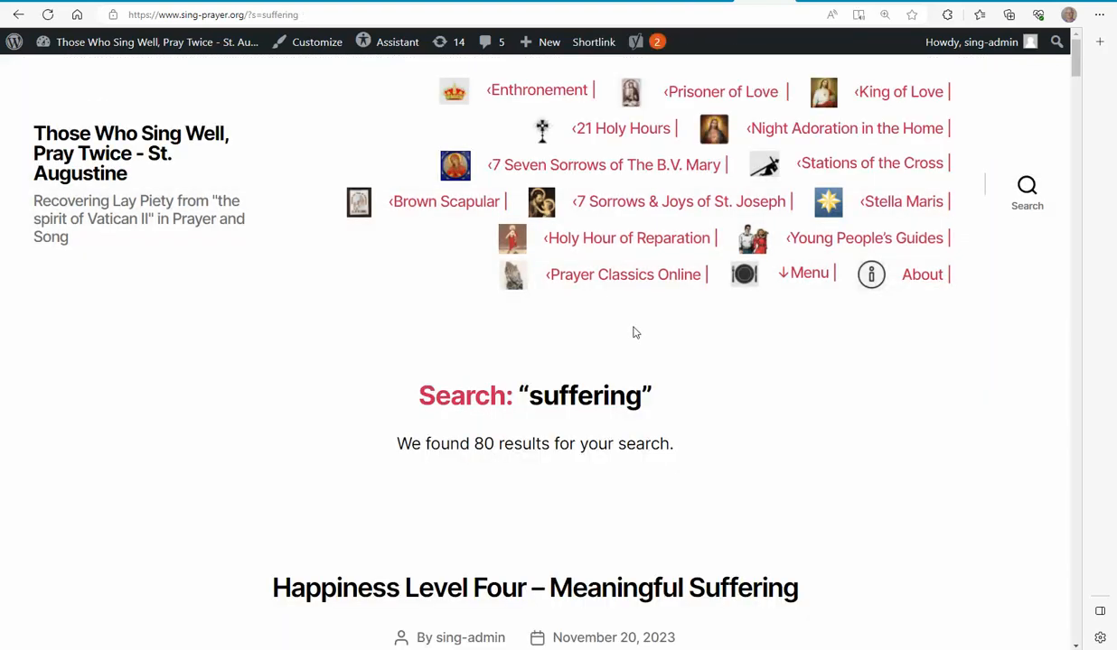
Step: Scroll the 'suffering' results and open Catechism of Pope St. Pius V (Spirago)
scroll("down", 3)
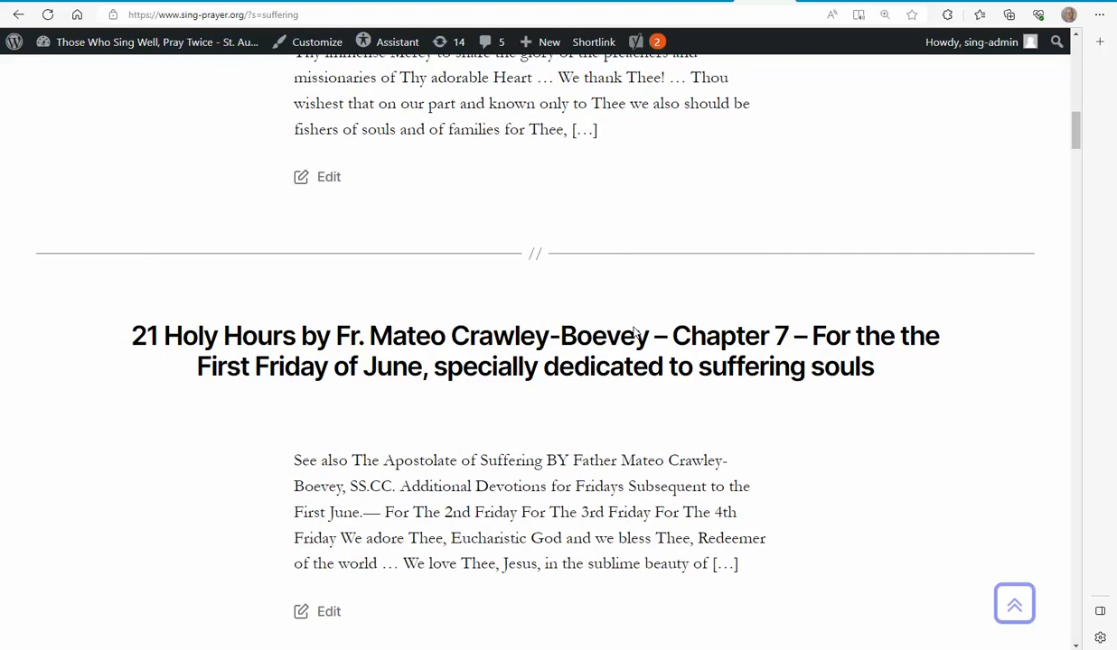
scroll("down", 3)
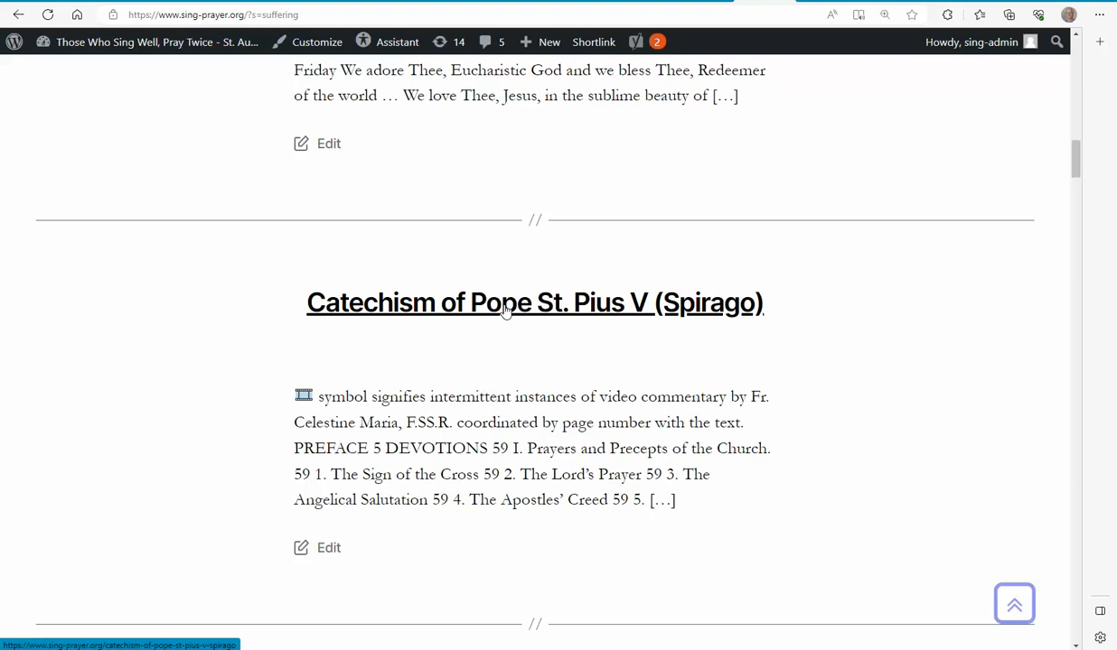
left_click(505, 302)
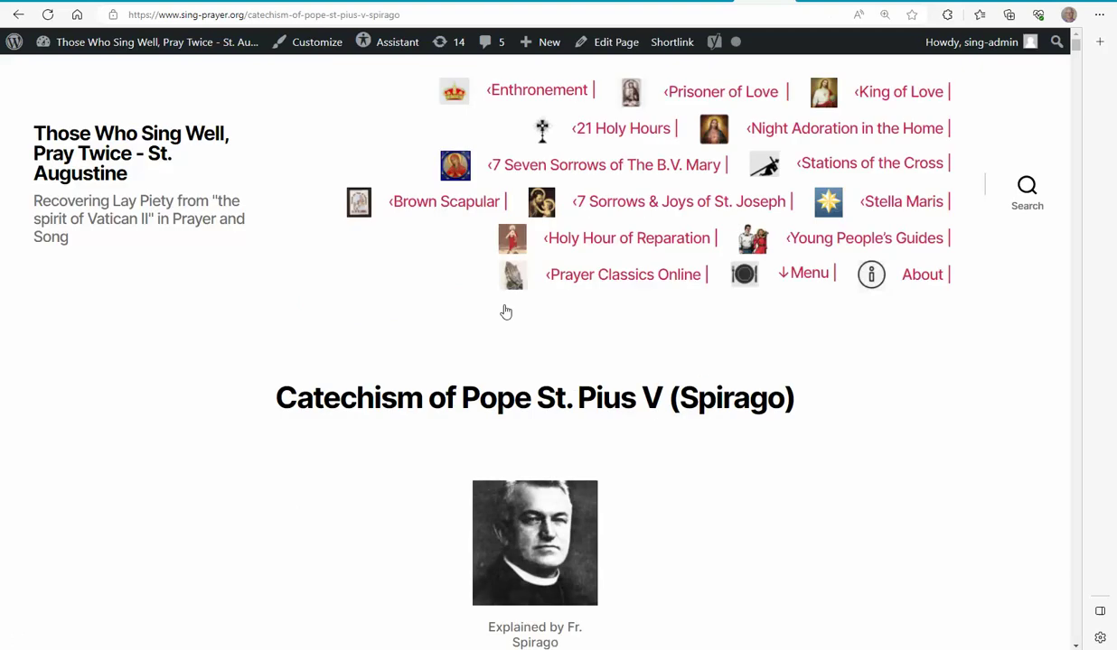
Step: Find 'Suffer' on the catechism page and follow the 'perfect happiness is impossible on earth' entry
key("Ctrl+f")
type("Suffer")
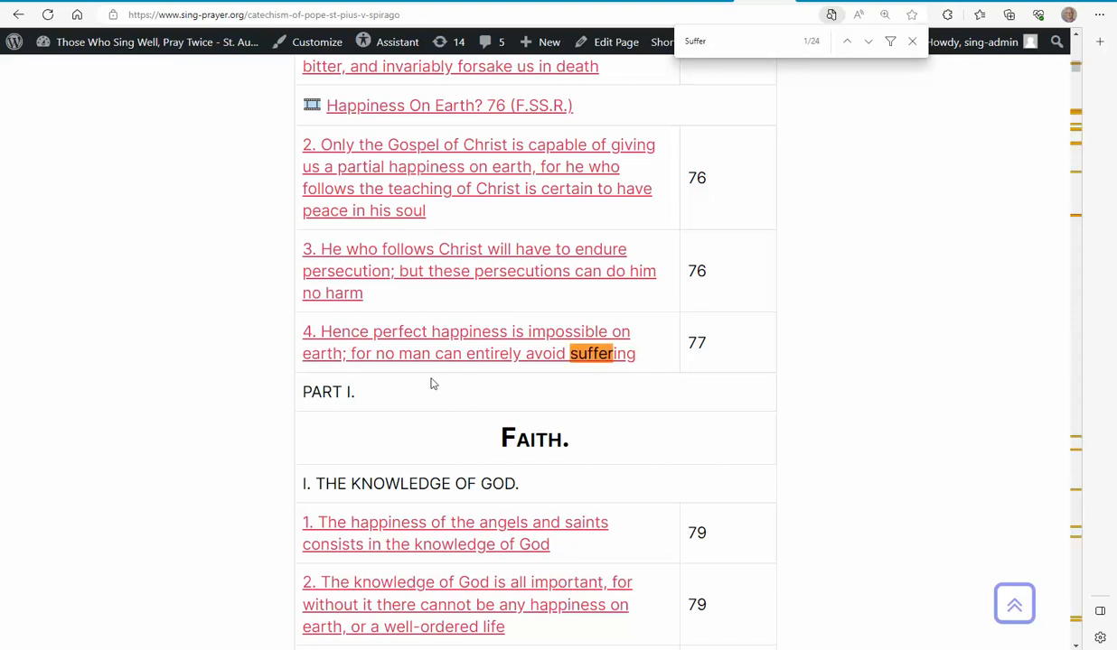
mouse_move(413, 340)
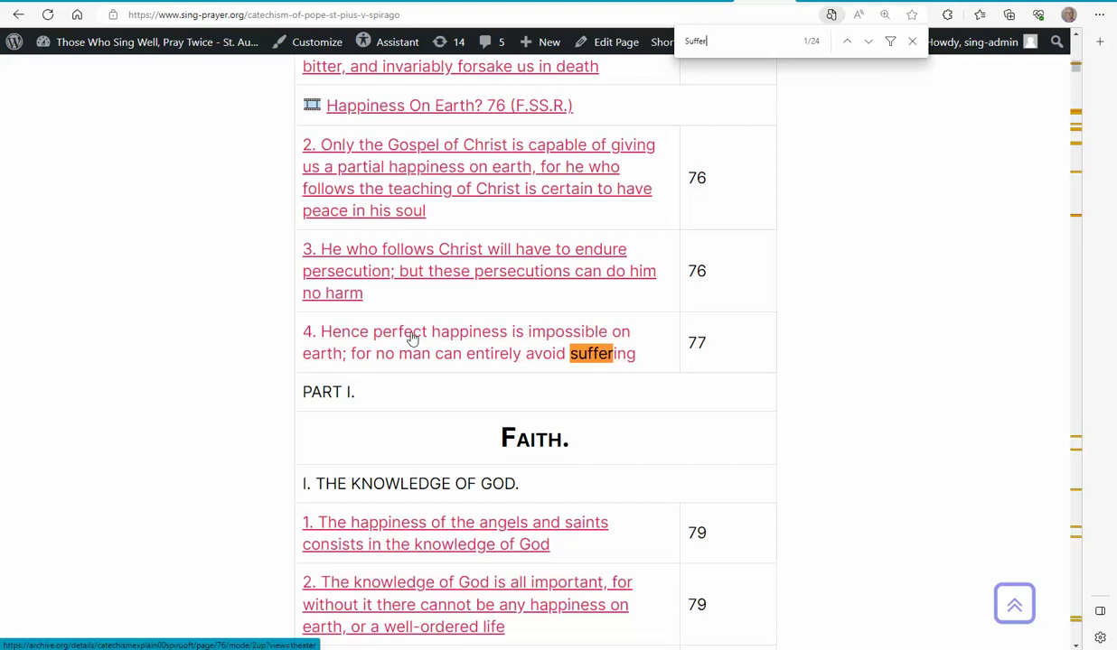
left_click(412, 337)
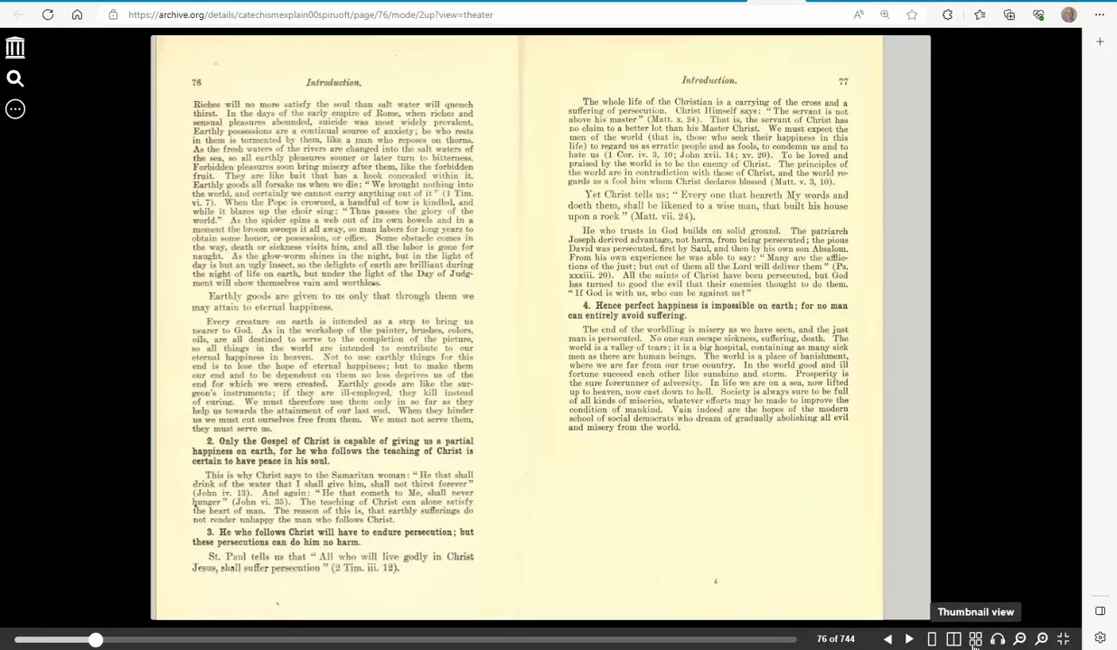
mouse_move(916, 641)
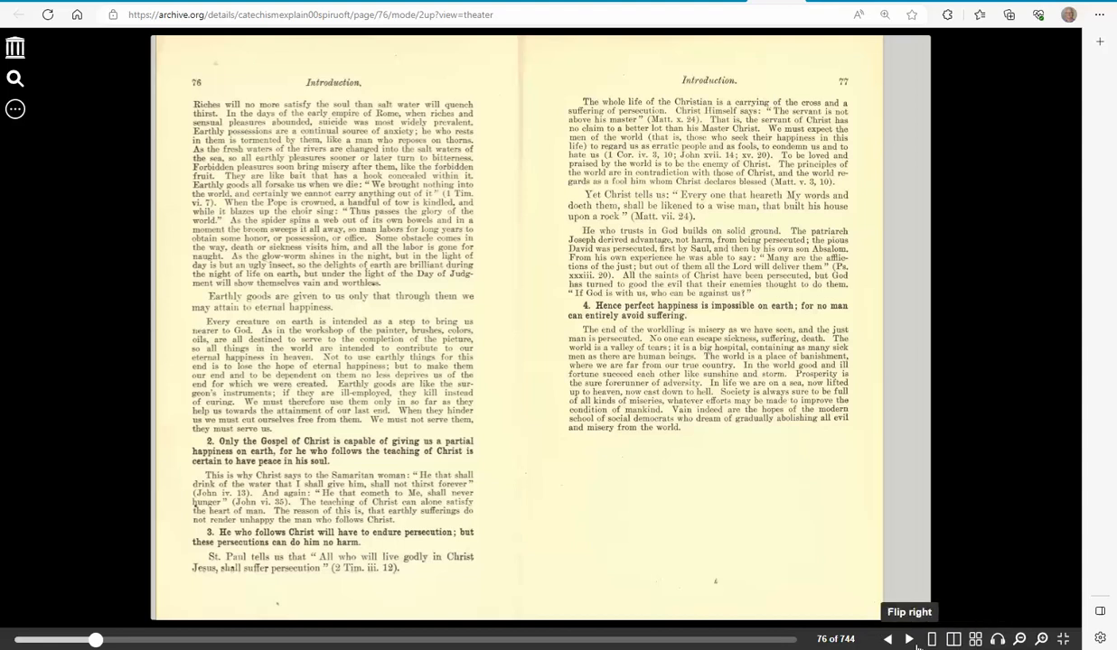
Step: Switch BookReader to one-page view so page 76 appears alone
left_click(953, 639)
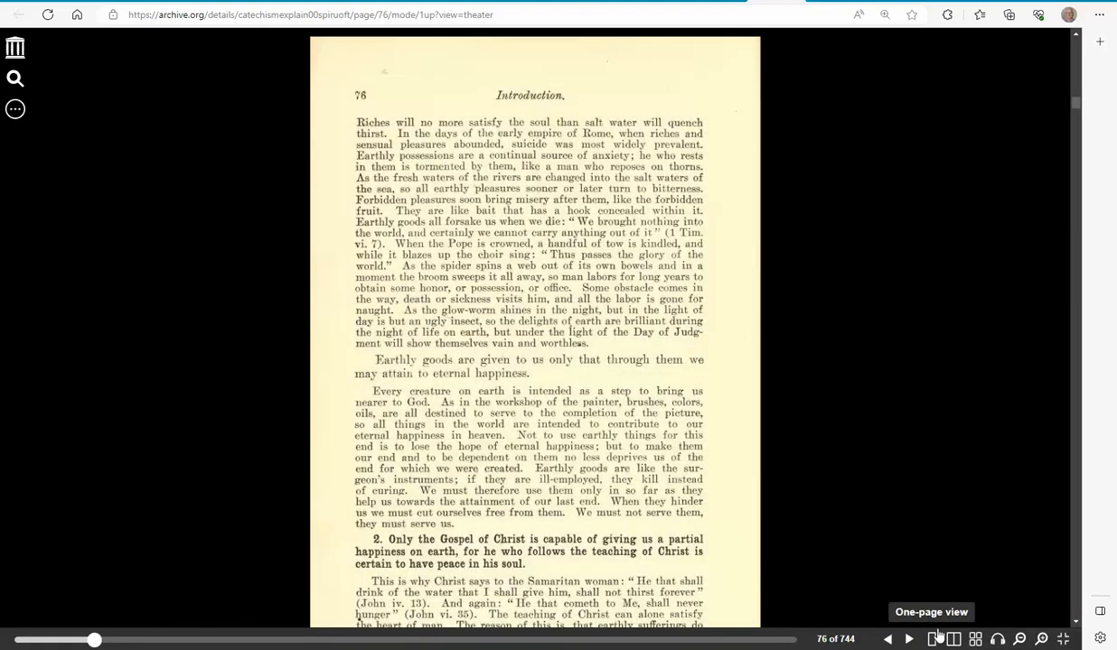